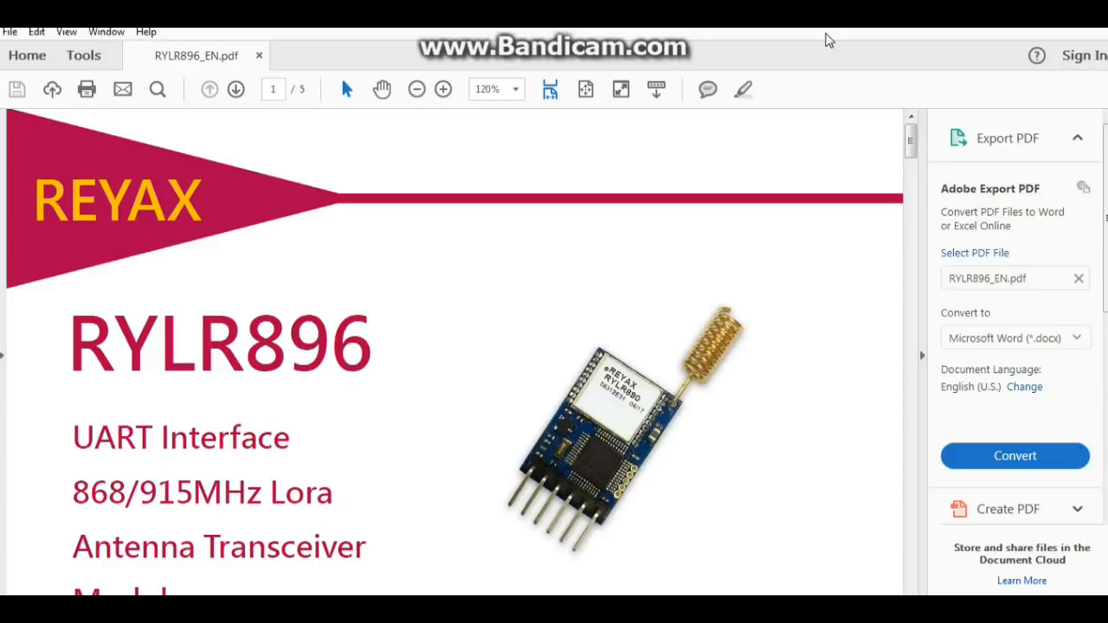
pyautogui.moveTo(800, 125)
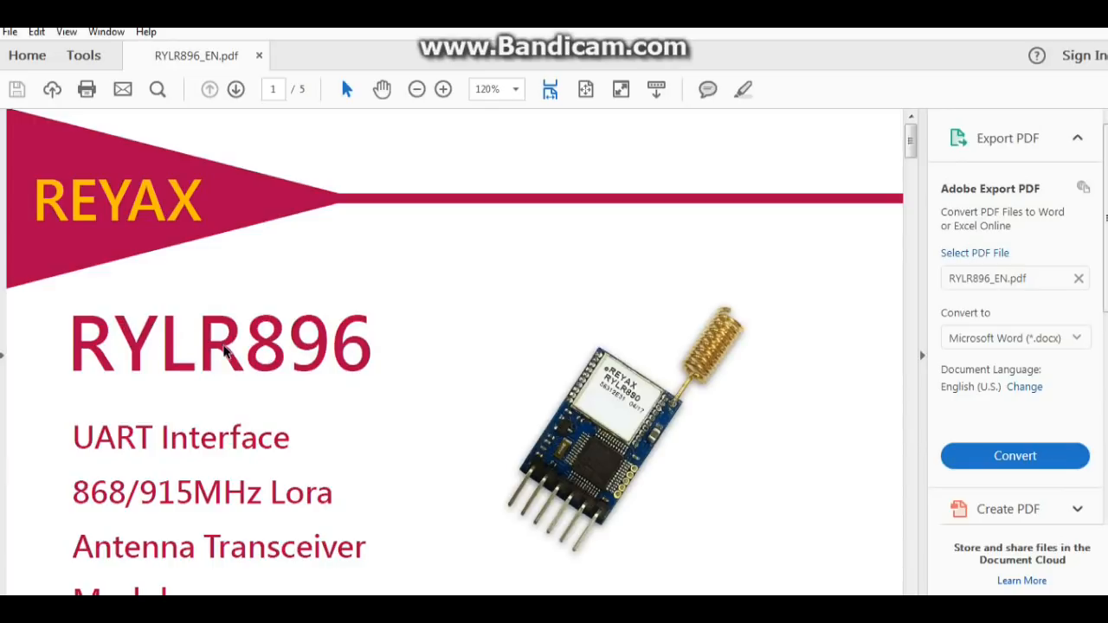
# Step: Scroll down page 1 of RYLR896_EN.pdf past the cover to the Highlights list
pyautogui.scroll(-3)
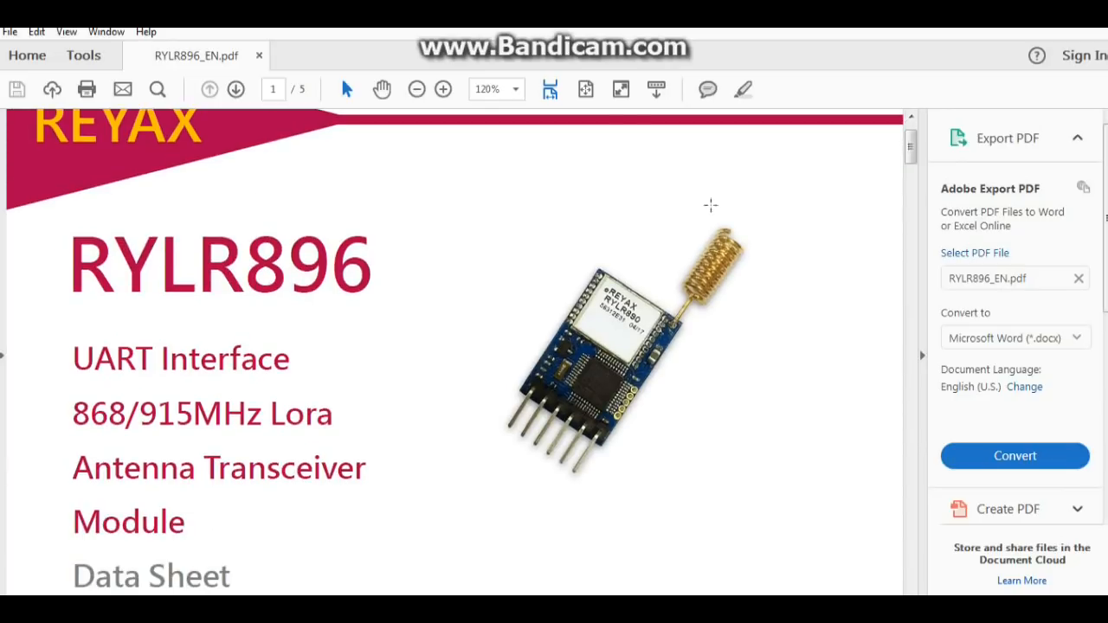
pyautogui.moveTo(90, 424)
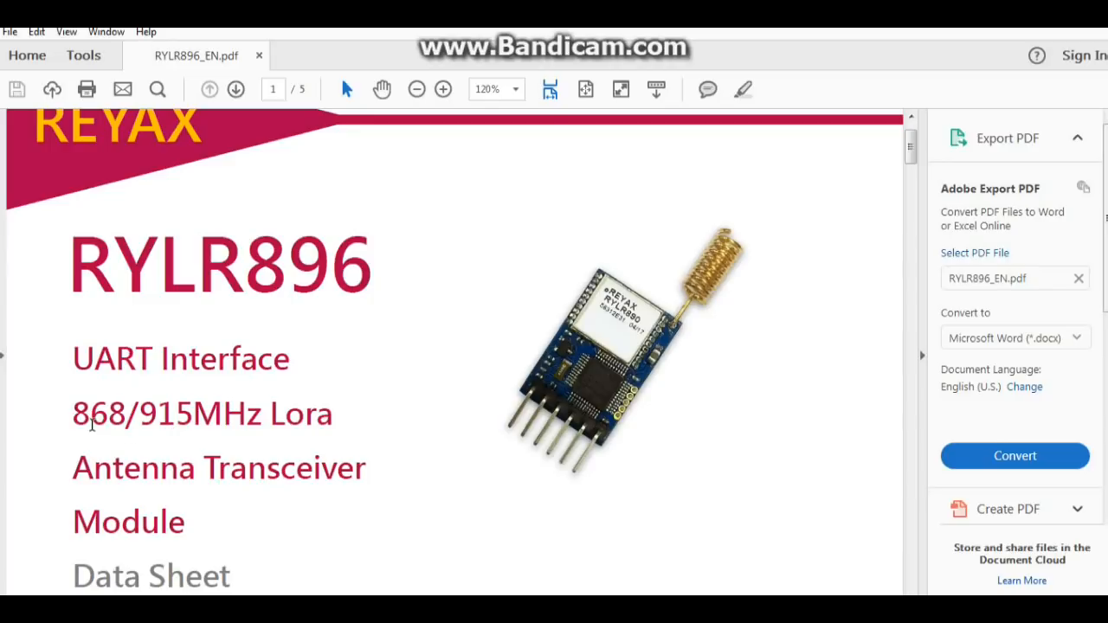
pyautogui.moveTo(284, 425)
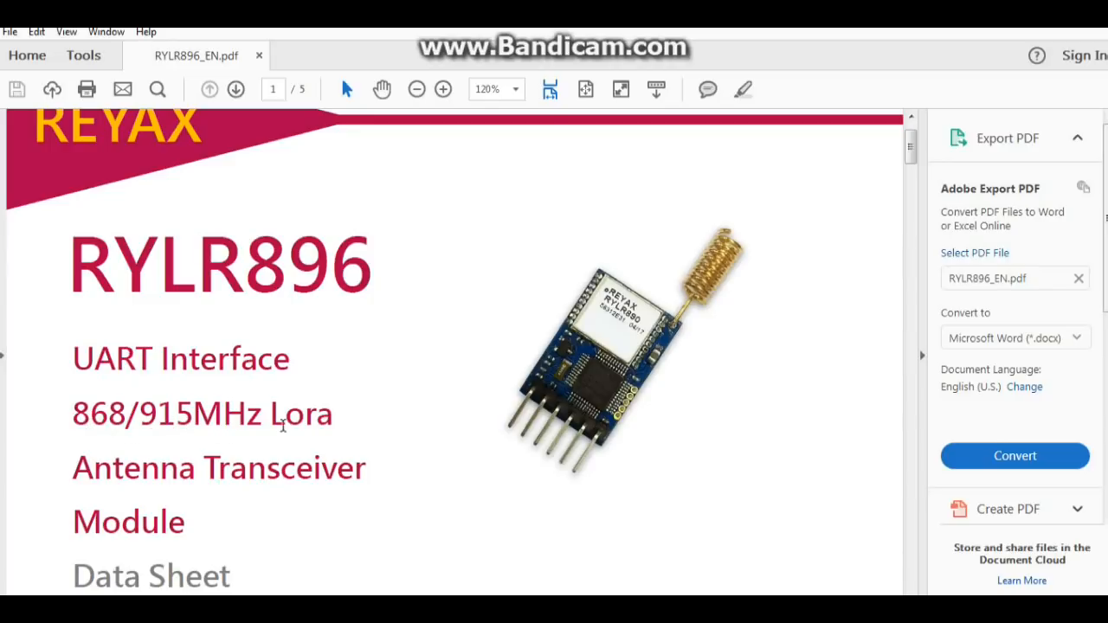
pyautogui.scroll(-3)
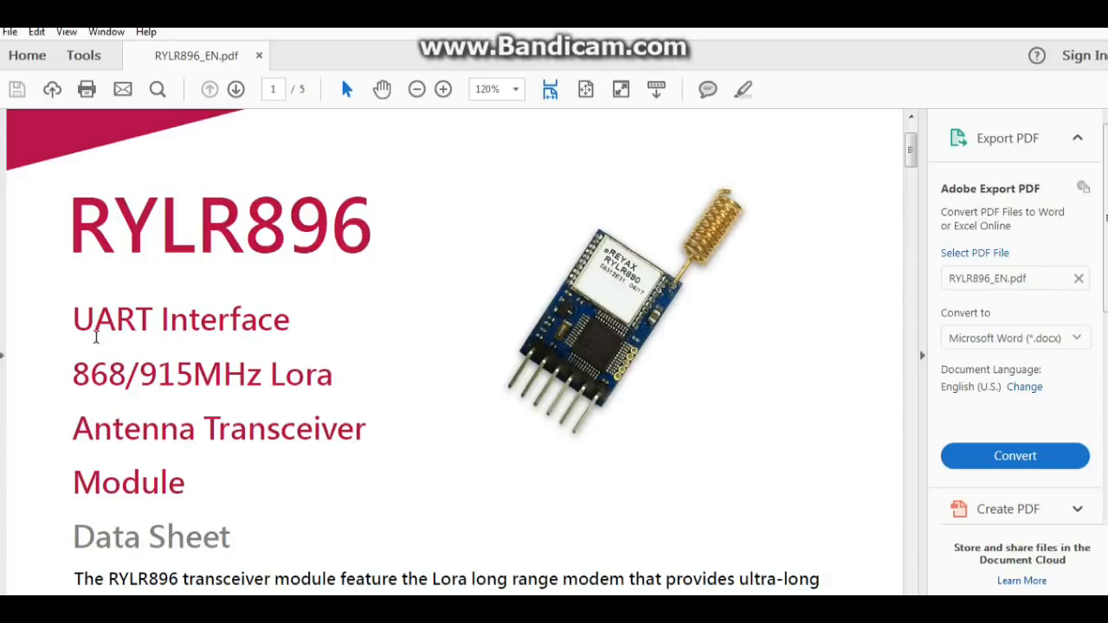
pyautogui.moveTo(338, 294)
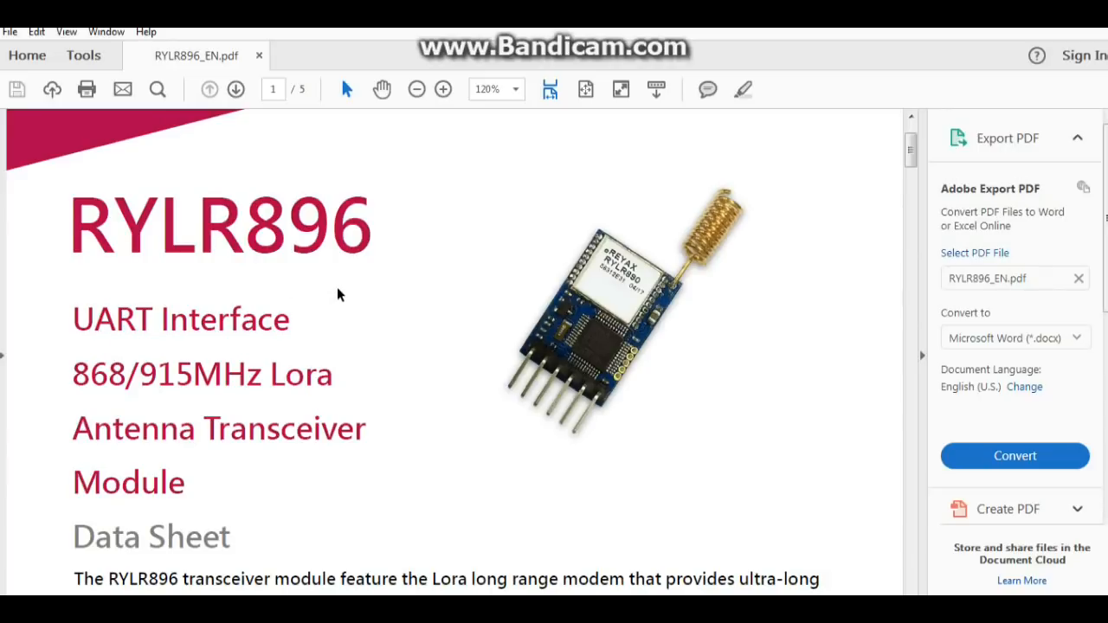
pyautogui.scroll(-3)
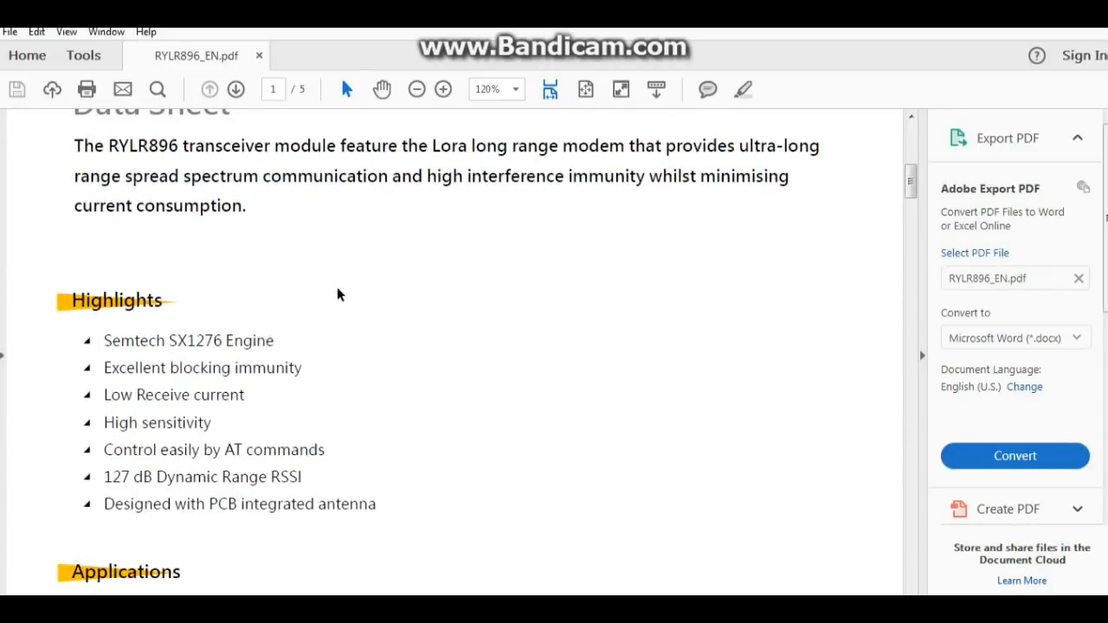
pyautogui.scroll(-3)
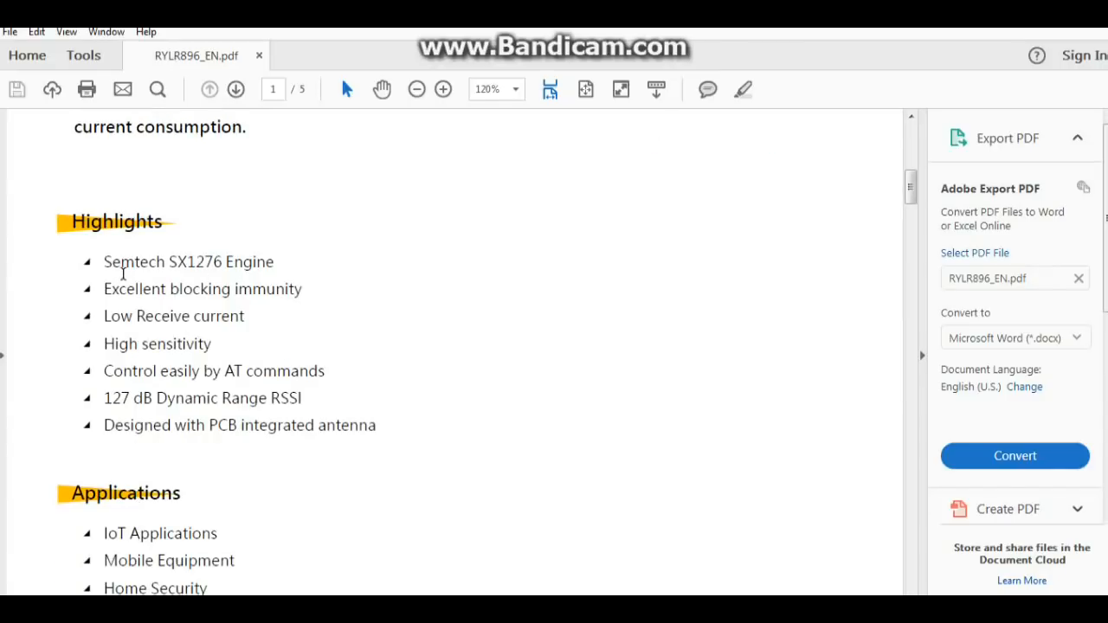
pyautogui.moveTo(218, 274)
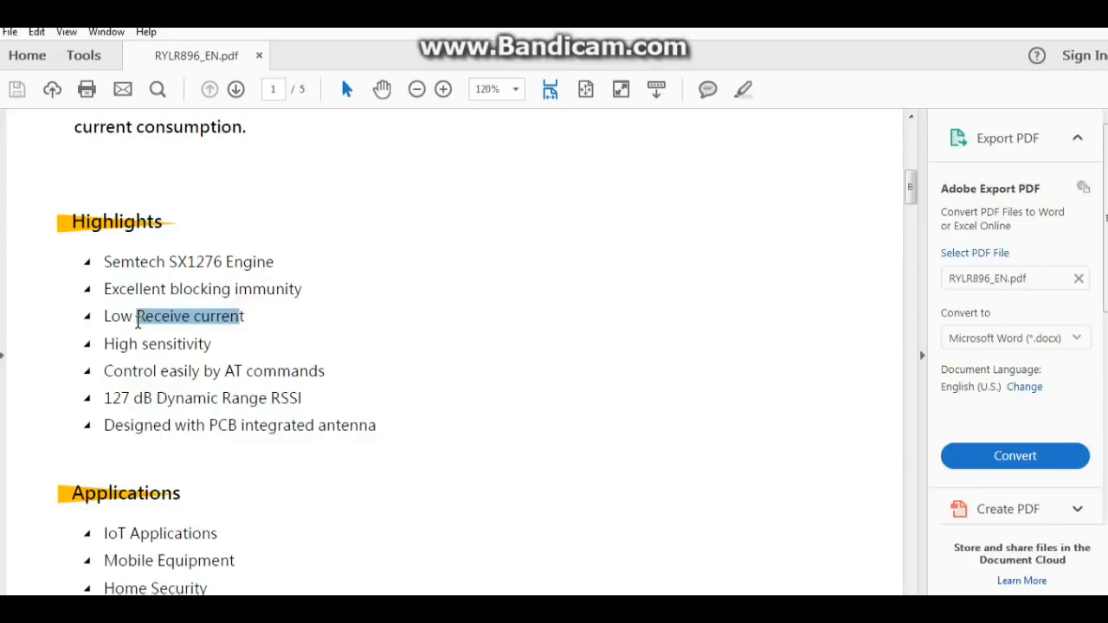
# Step: Clear the Receive current selection and continue down to the Applications list
pyautogui.click(137, 343)
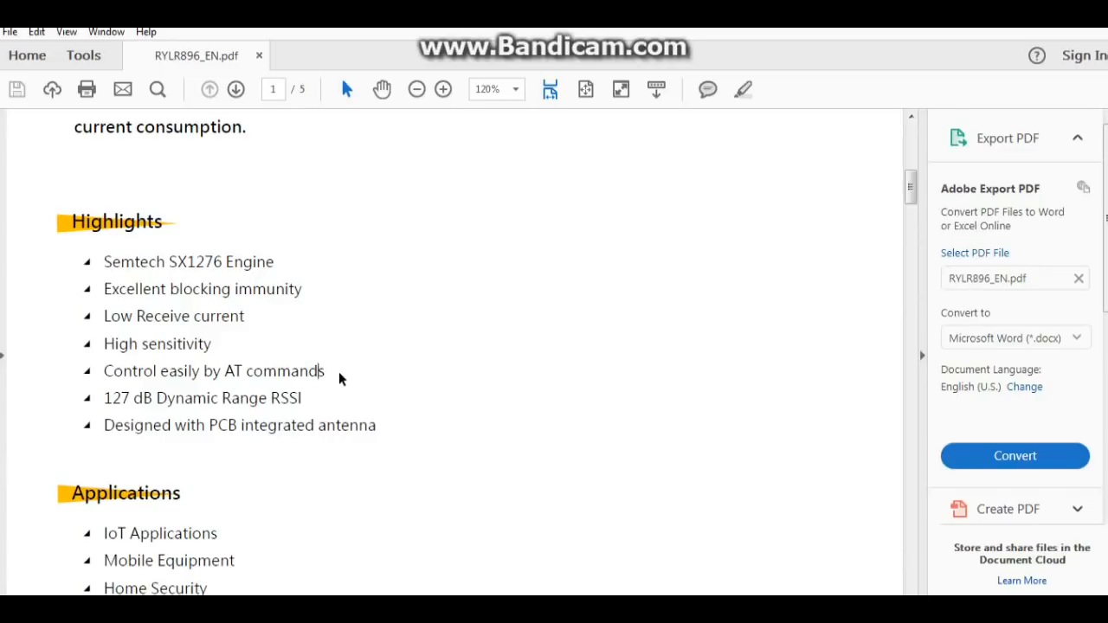
pyautogui.scroll(-3)
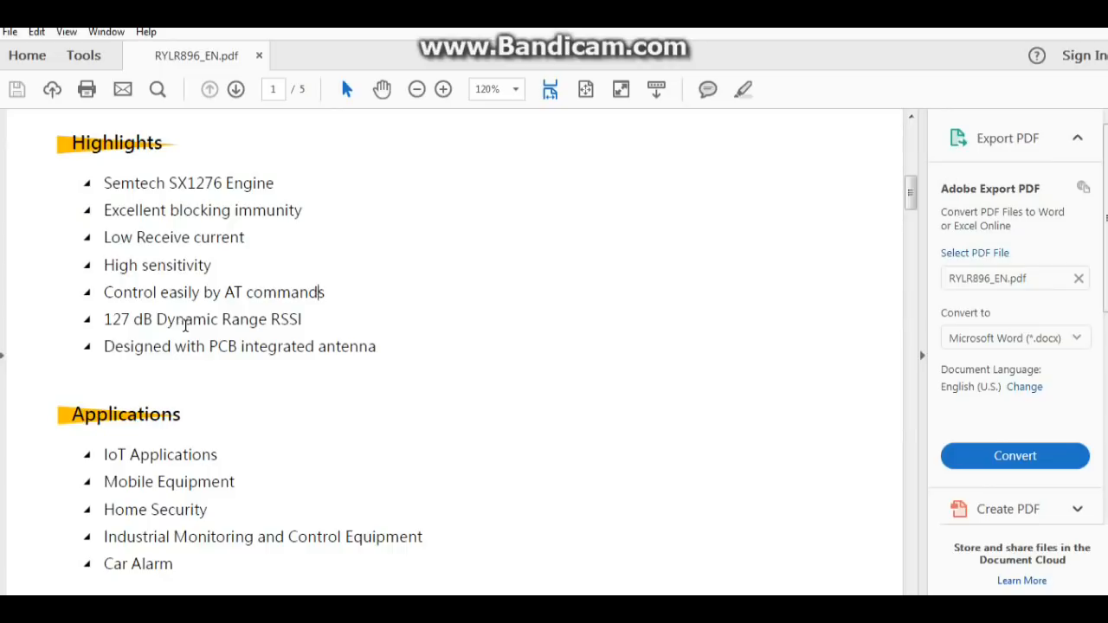
pyautogui.scroll(-3)
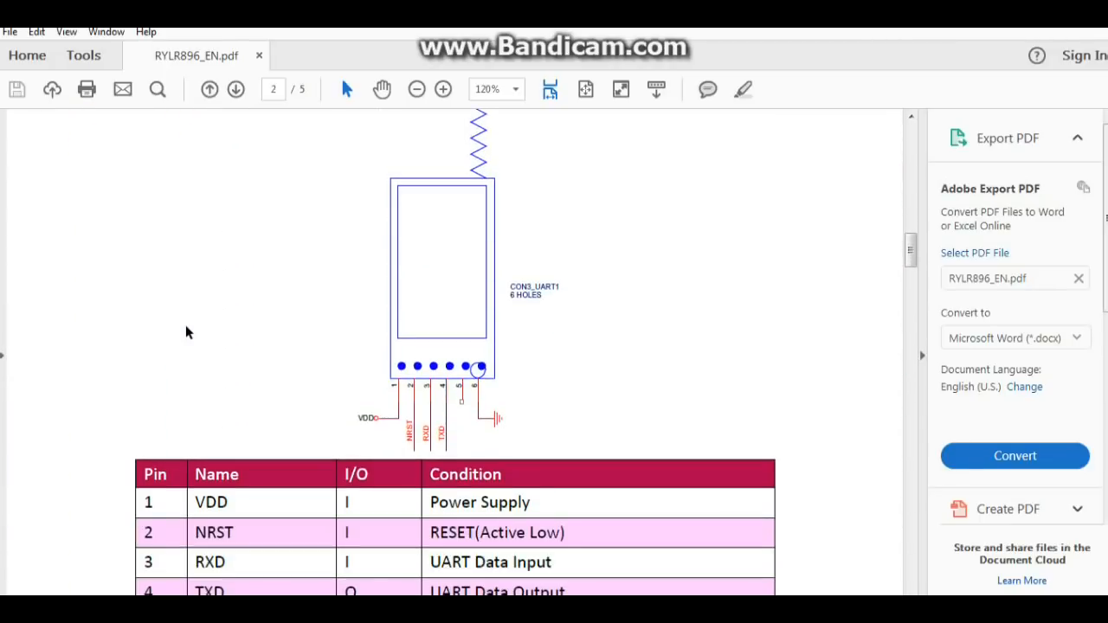
# Step: Reach page 2's pin table and pick out the VDD and neighbouring pin names
pyautogui.scroll(-3)
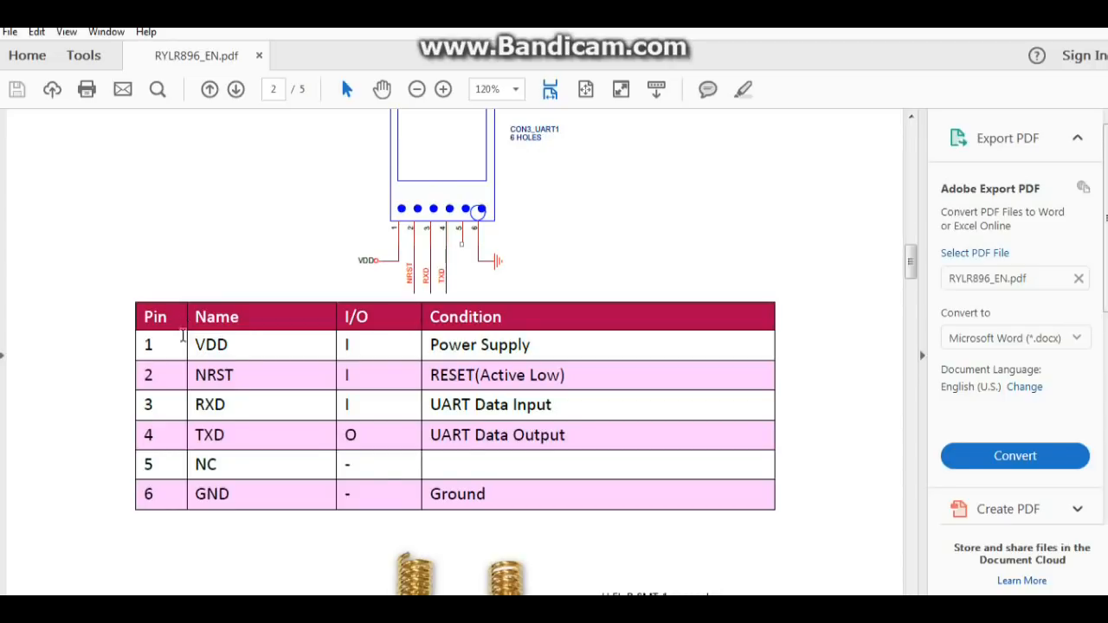
pyautogui.doubleClick(211, 345)
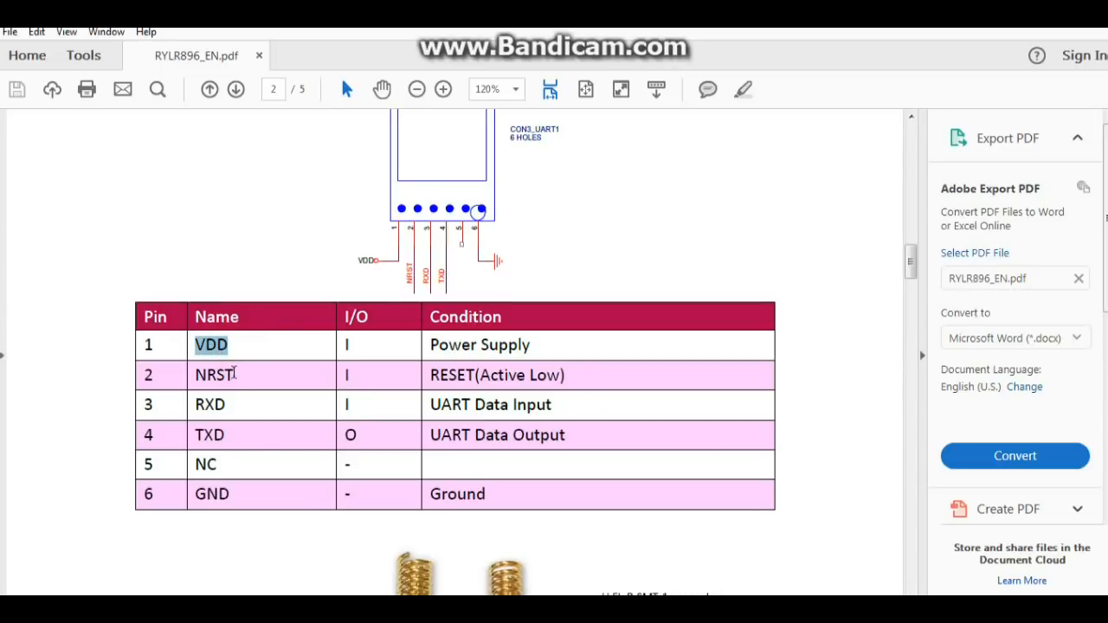
pyautogui.doubleClick(213, 373)
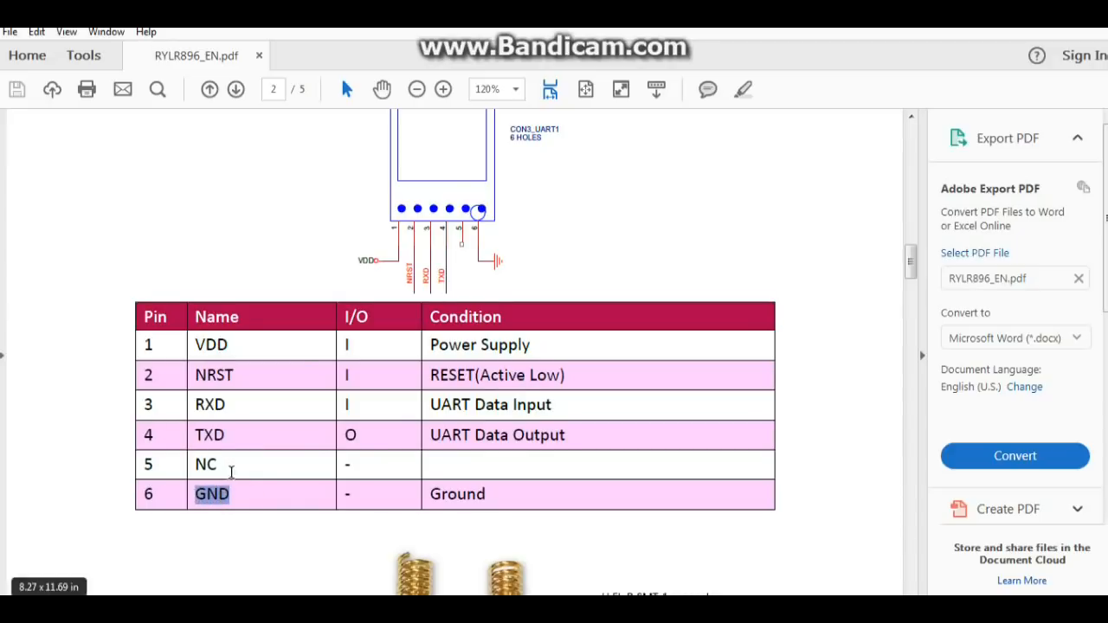
# Step: Continue down to the front and back photos of the module
pyautogui.scroll(-3)
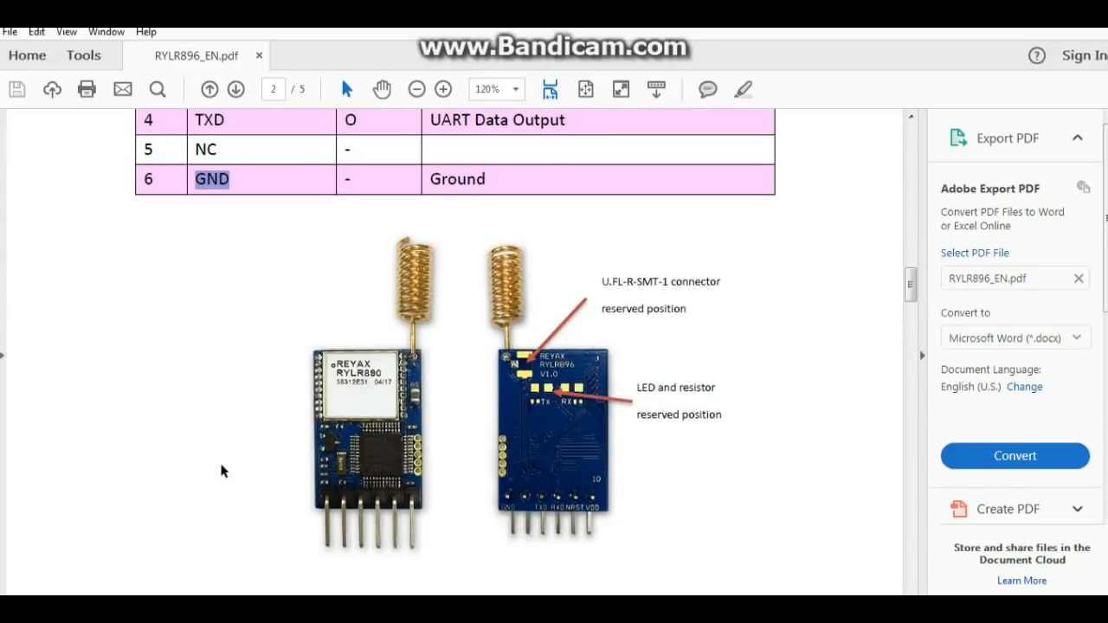
pyautogui.scroll(-3)
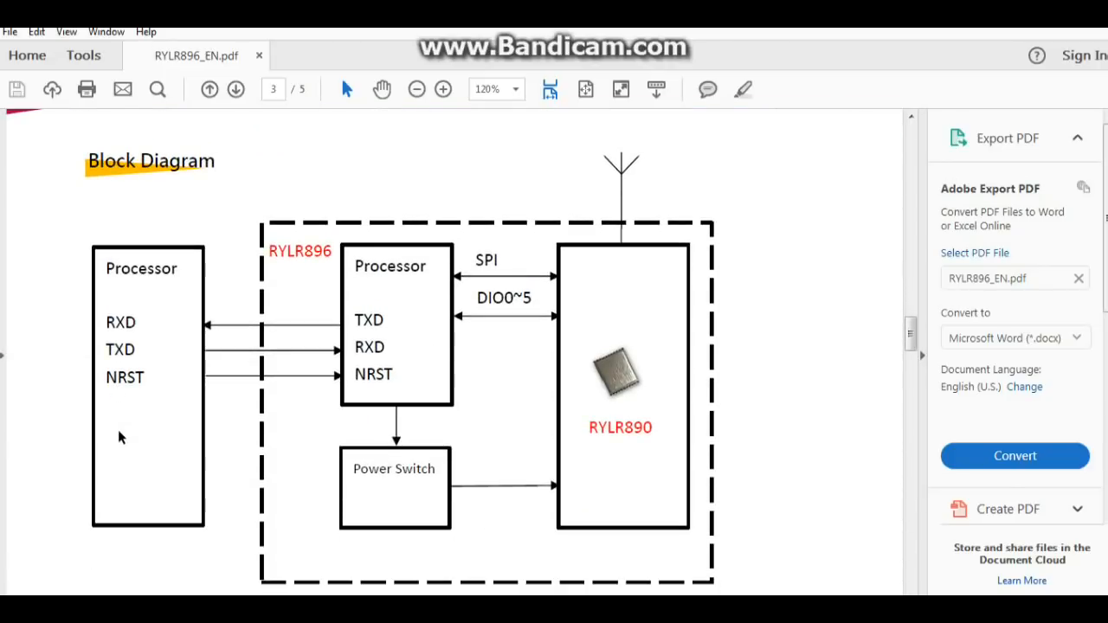
# Step: Scroll through pages 3–5 past the block diagram, specification table and dimension drawings to the REYAX contact page
pyautogui.scroll(-3)
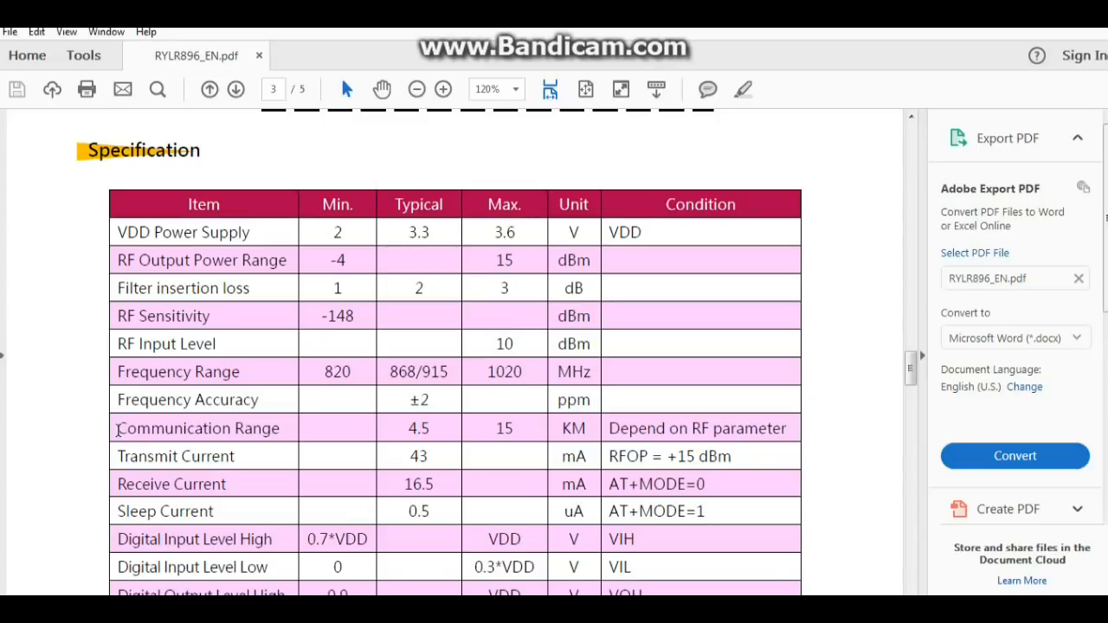
pyautogui.scroll(-3)
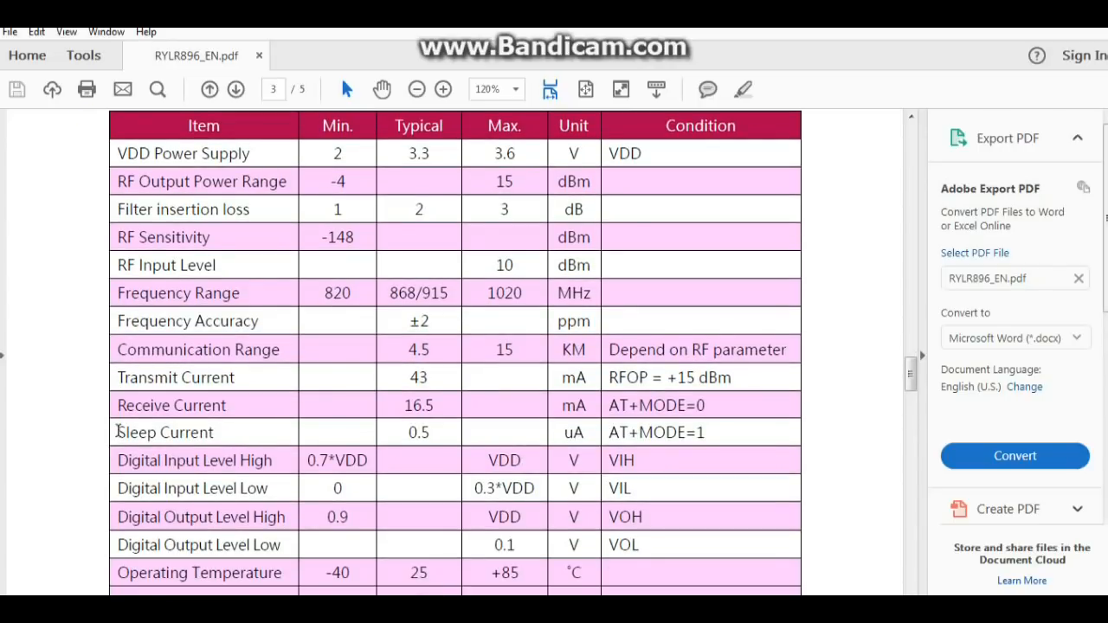
pyautogui.scroll(-3)
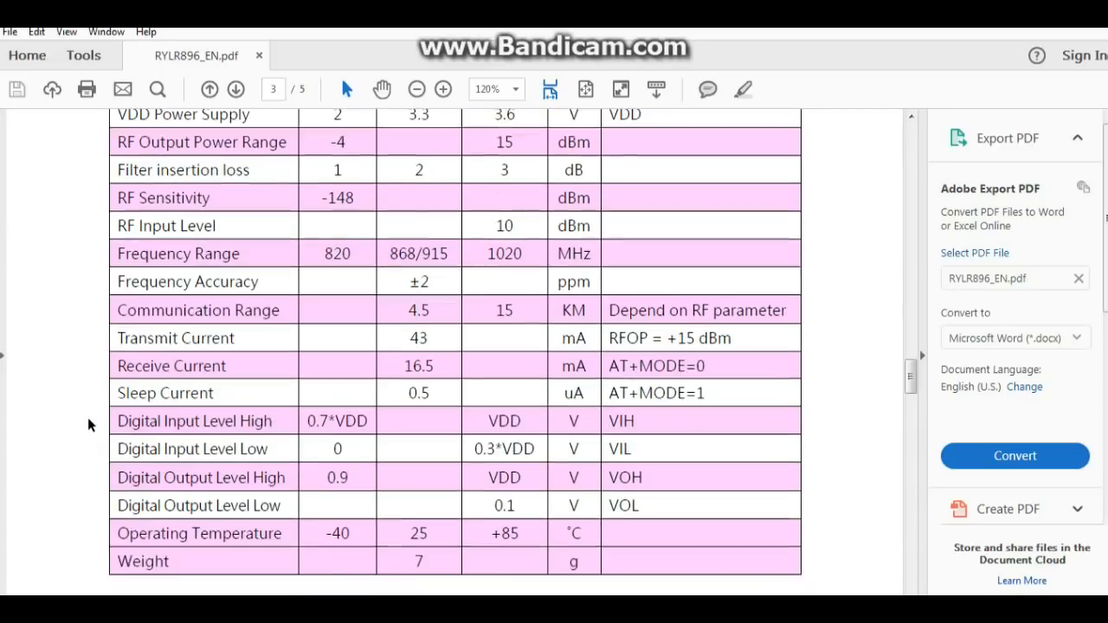
pyautogui.click(235, 90)
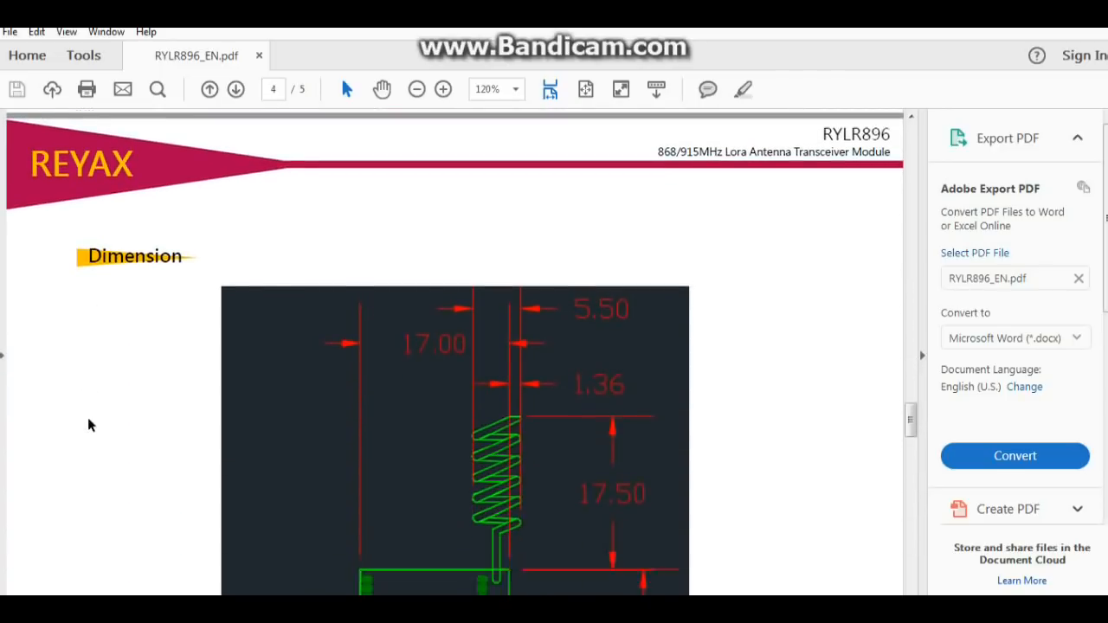
pyautogui.scroll(-3)
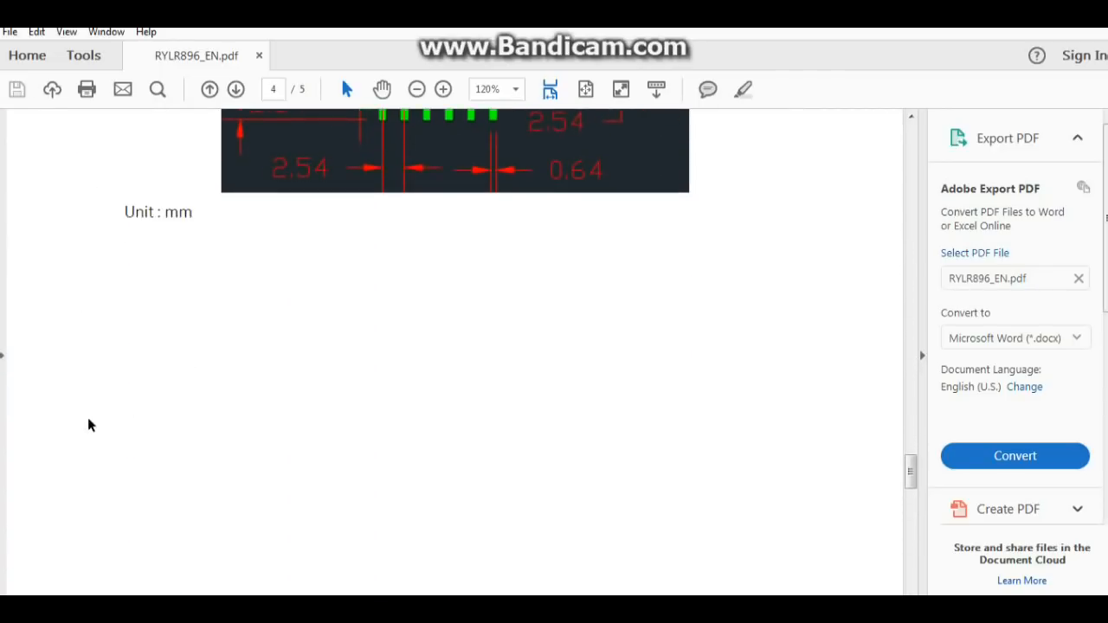
pyautogui.scroll(-3)
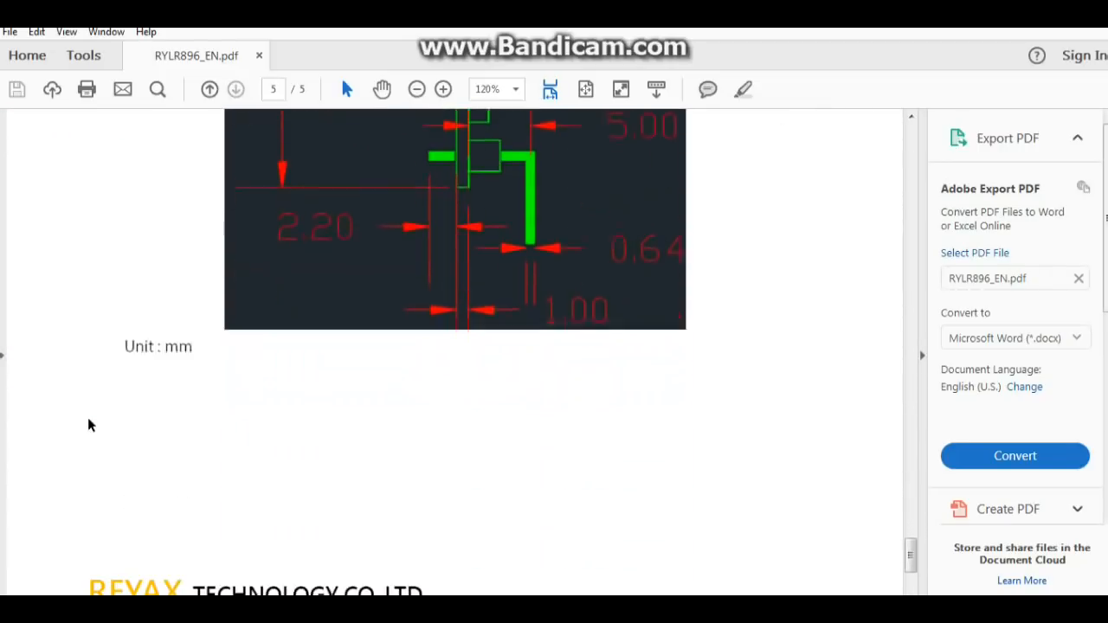
pyautogui.scroll(-3)
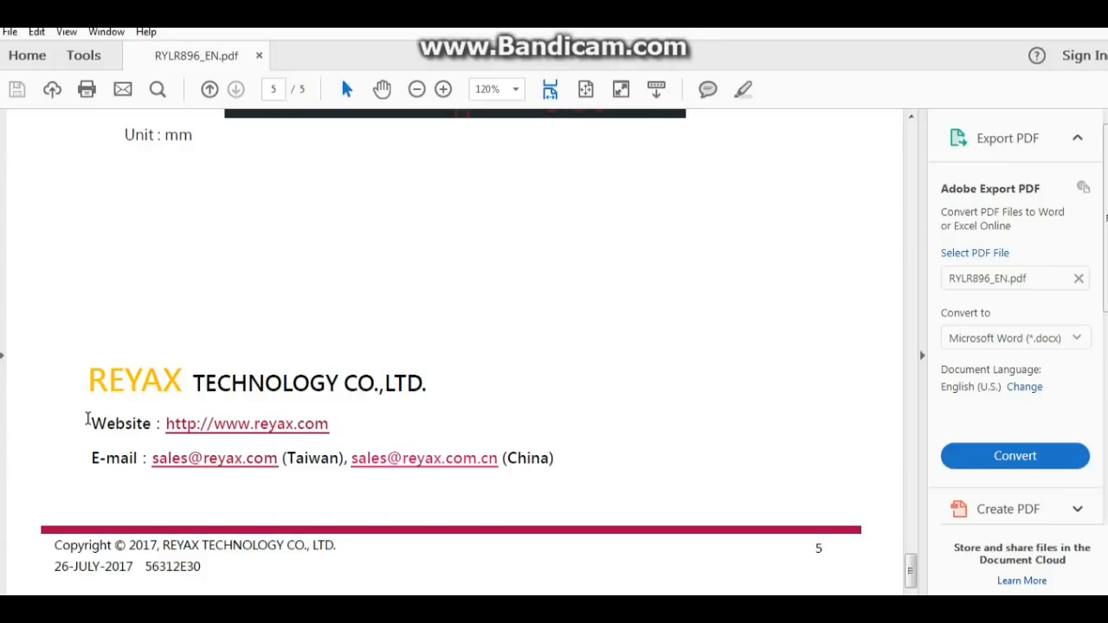
pyautogui.moveTo(1042, 41)
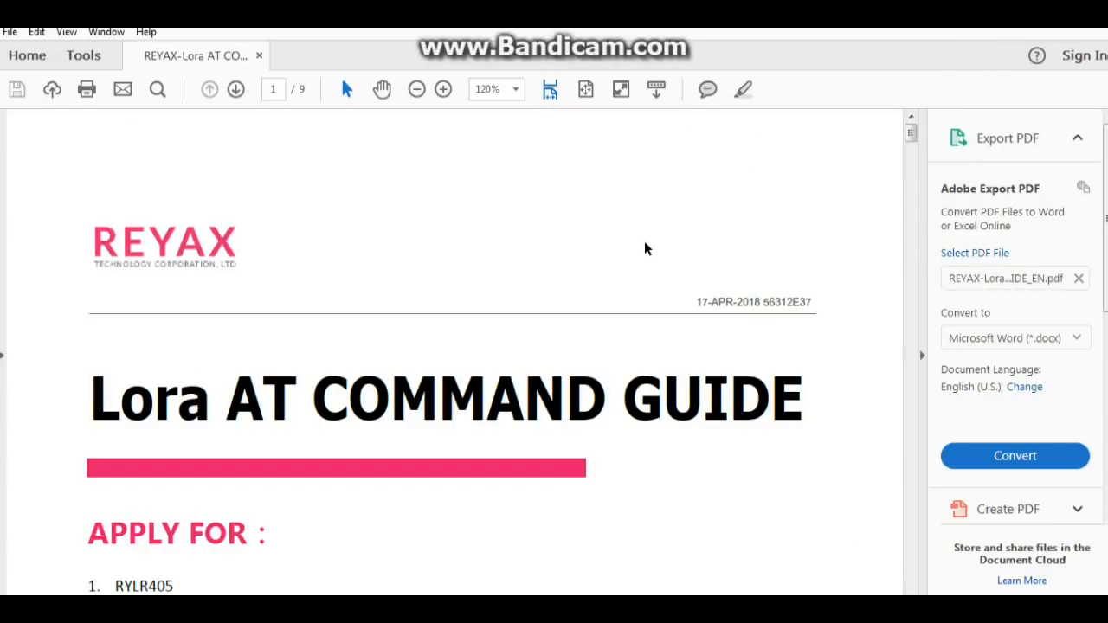
# Step: Scroll to 'The Sequence of Using AT Command' with the AT+ADDRESS and AT+NETWORKID steps
pyautogui.scroll(-3)
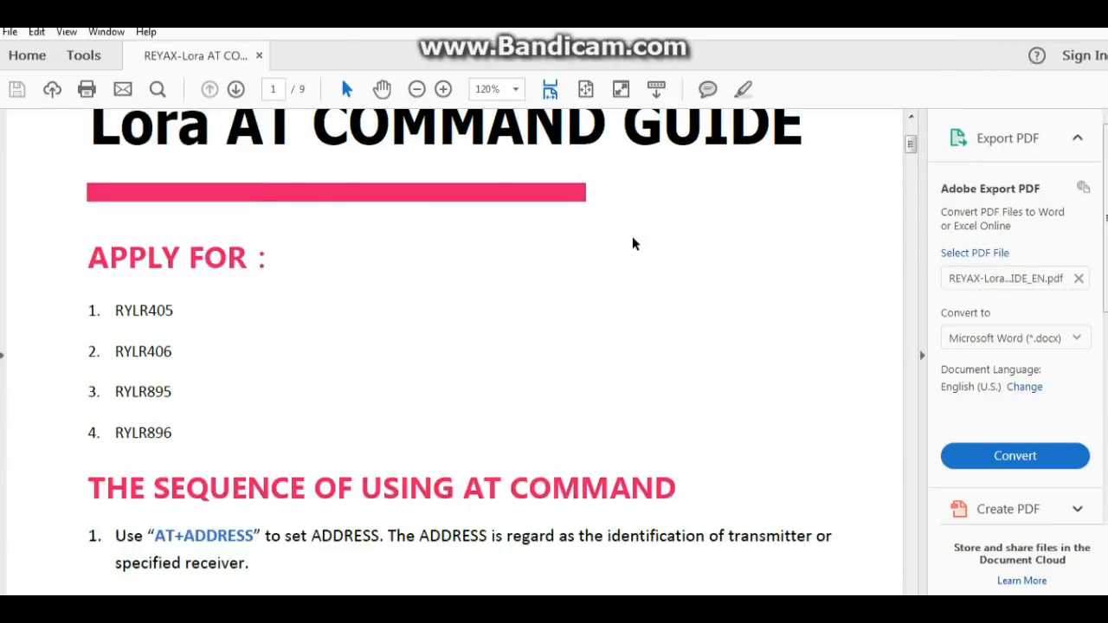
pyautogui.scroll(-3)
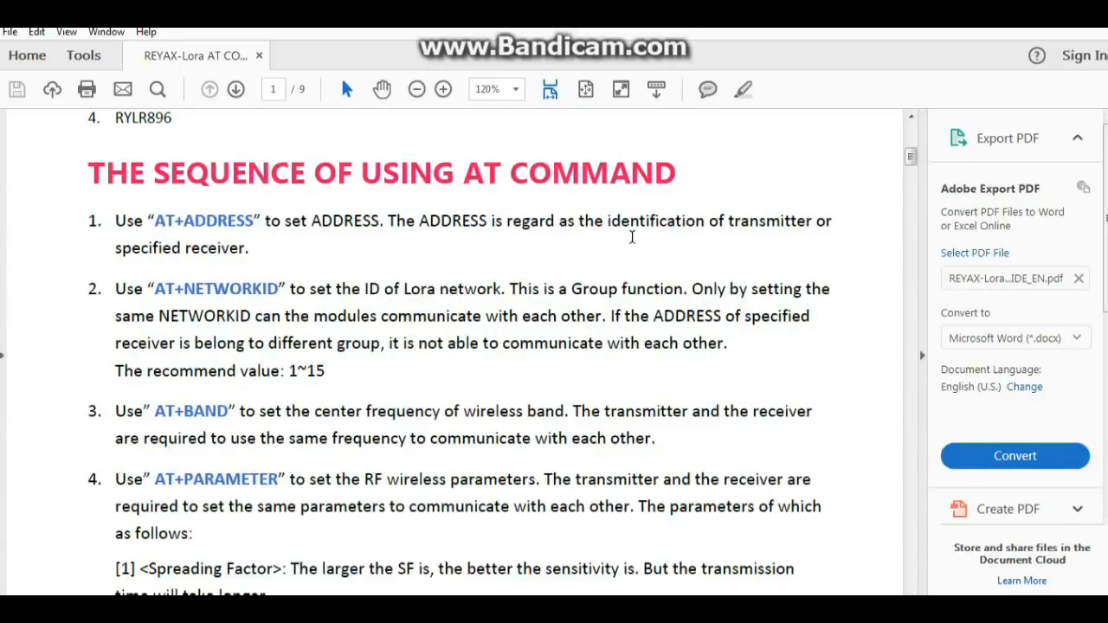
pyautogui.moveTo(80, 201)
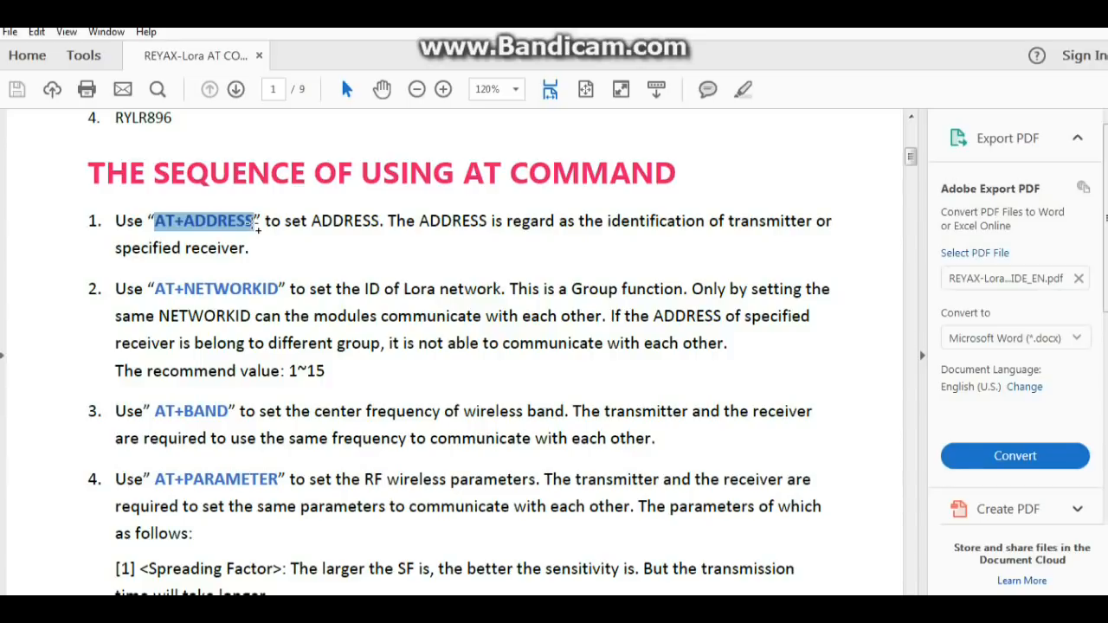
pyautogui.moveTo(159, 294)
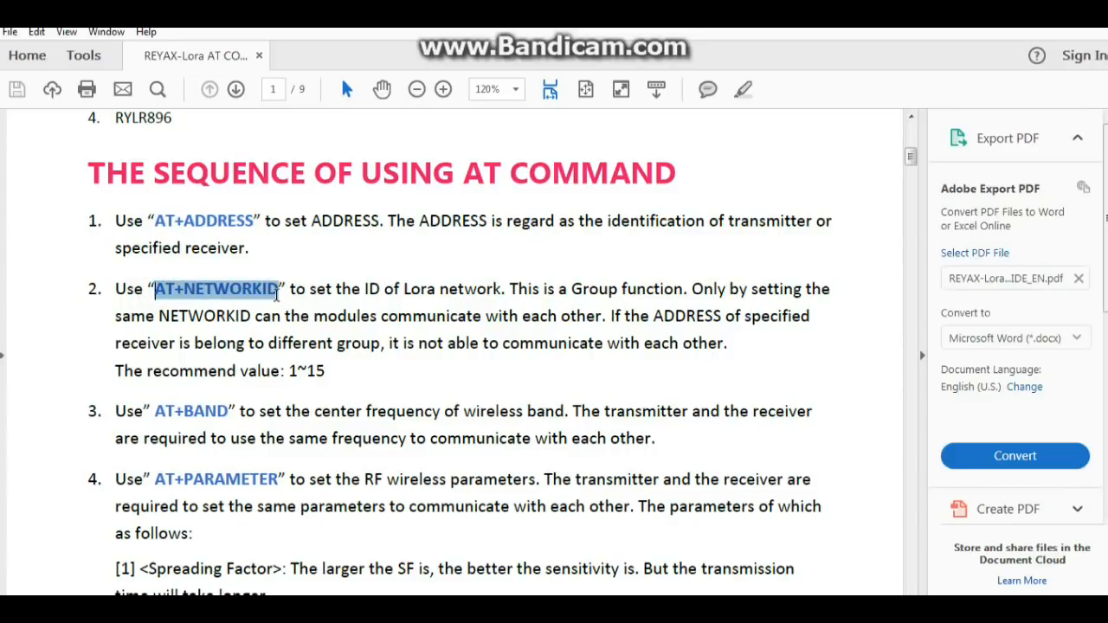
pyautogui.moveTo(326, 353)
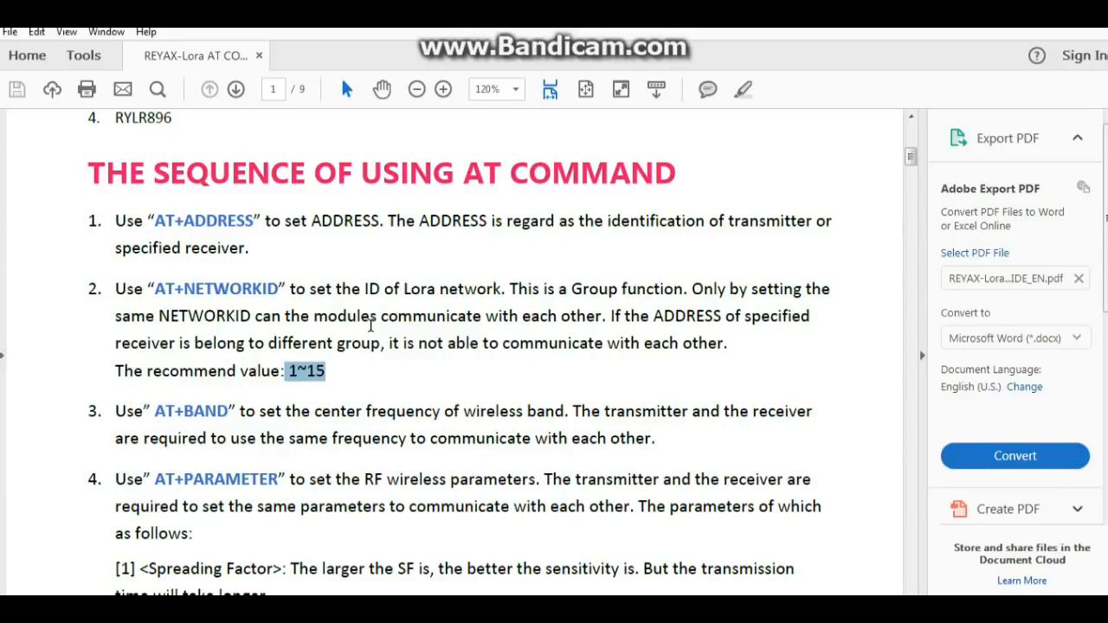
# Step: Mark the AT+PARAMETER command name and its Spreading Factor parameter
pyautogui.scroll(-3)
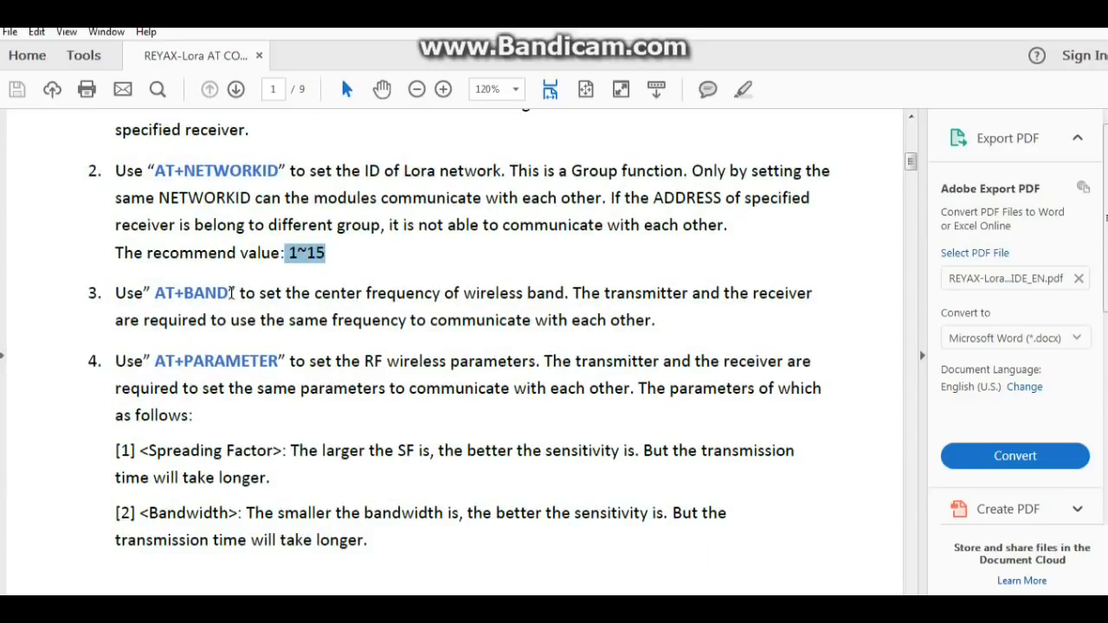
pyautogui.doubleClick(194, 292)
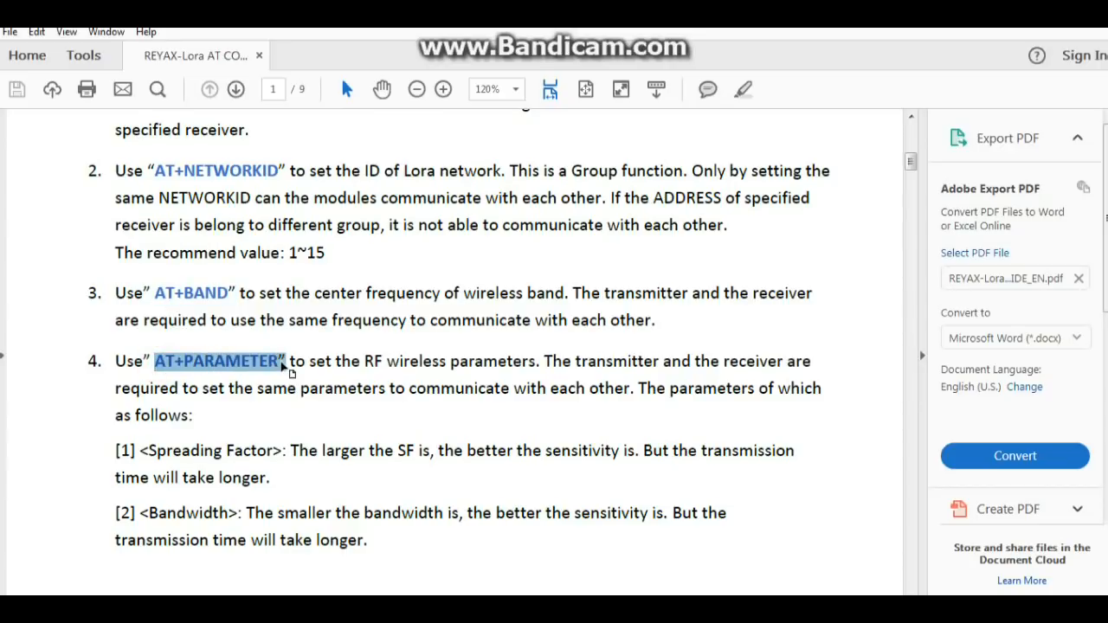
pyautogui.scroll(-3)
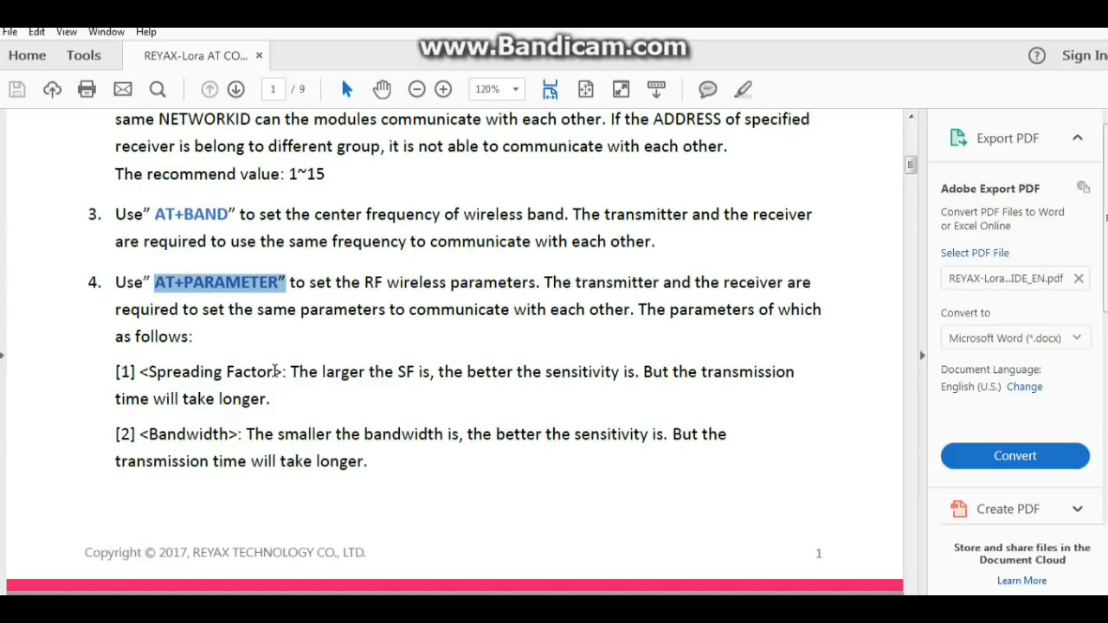
pyautogui.doubleClick(211, 371)
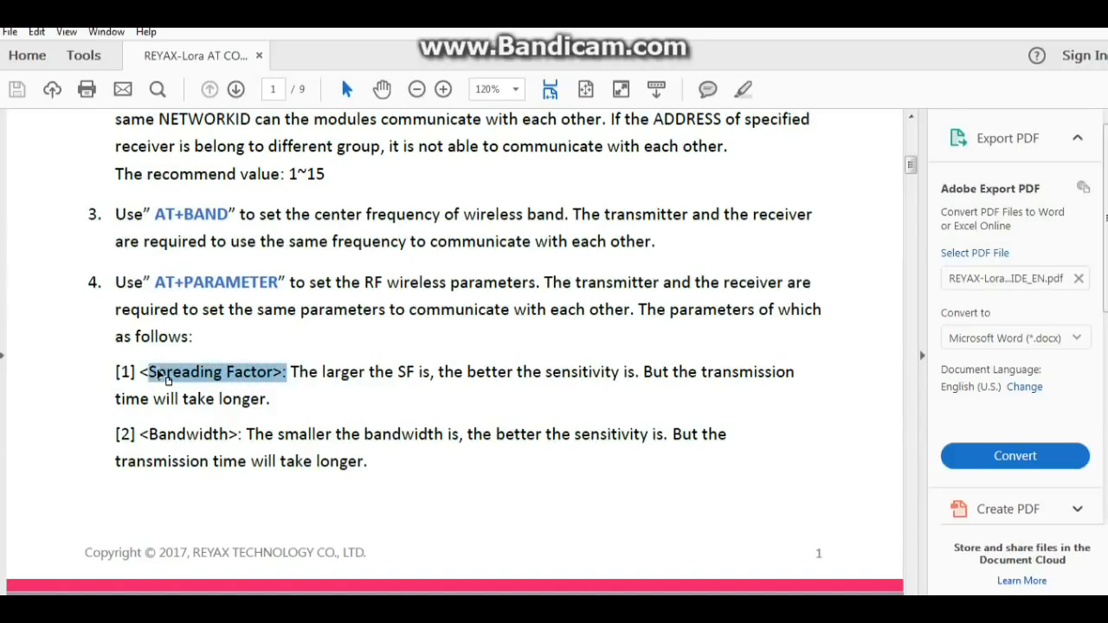
pyautogui.moveTo(412, 384)
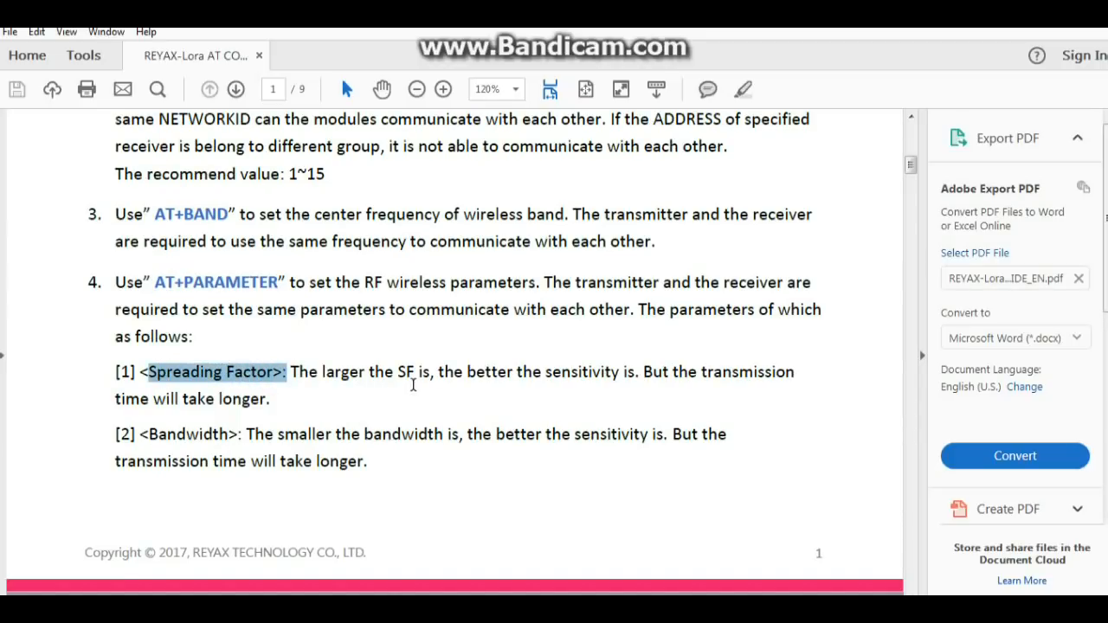
pyautogui.moveTo(616, 389)
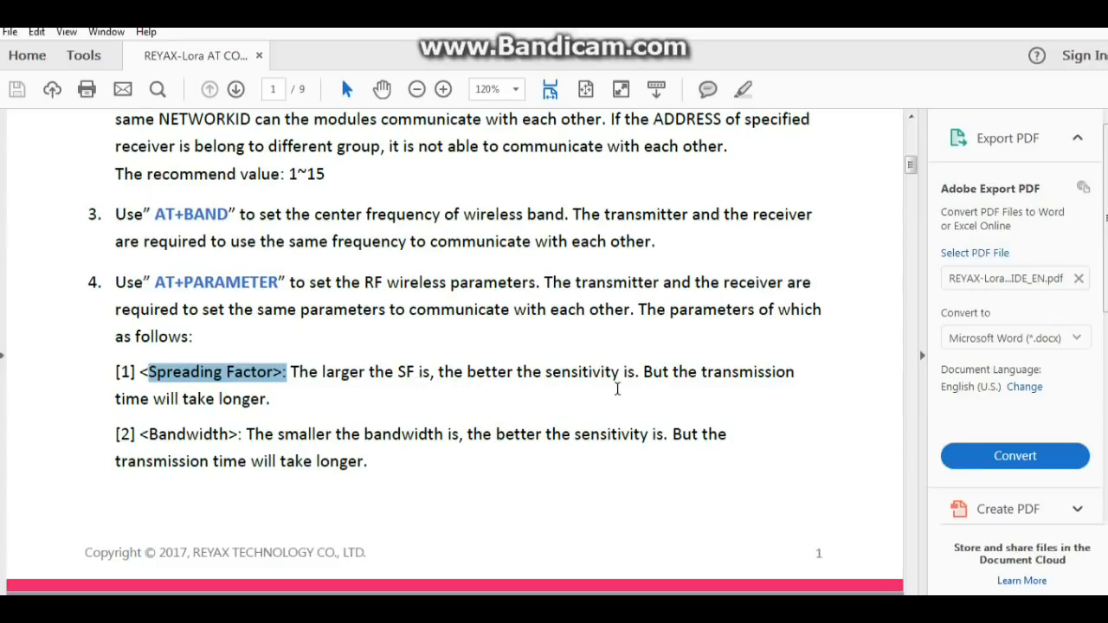
pyautogui.moveTo(239, 416)
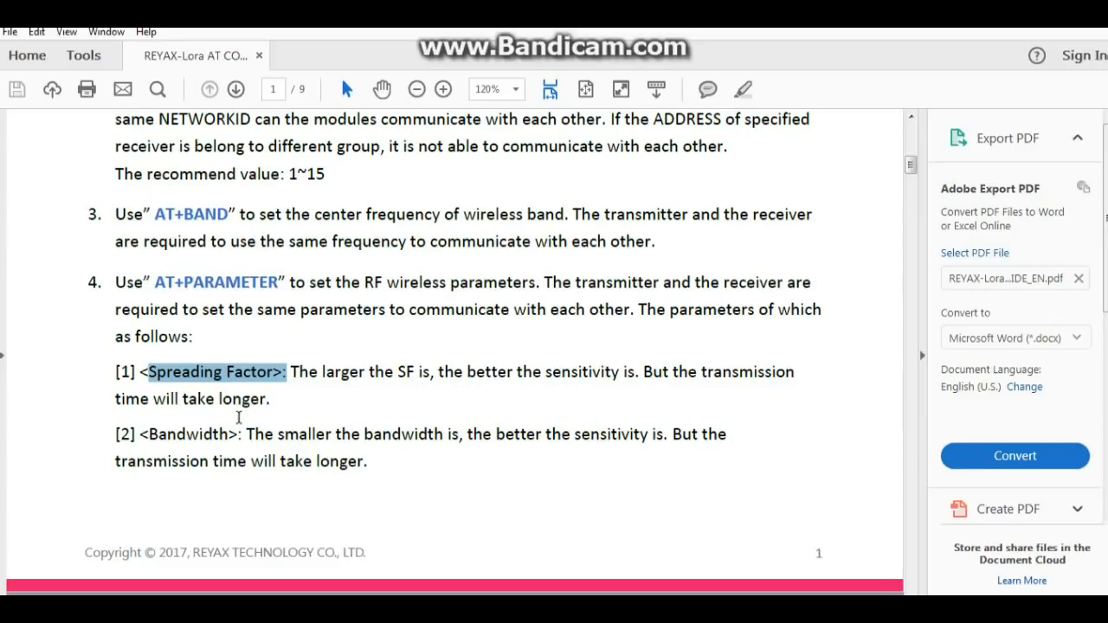
# Step: Mark the Bandwidth and Programmed Preamble parameters, passing the Coding Rate description
pyautogui.click(233, 433)
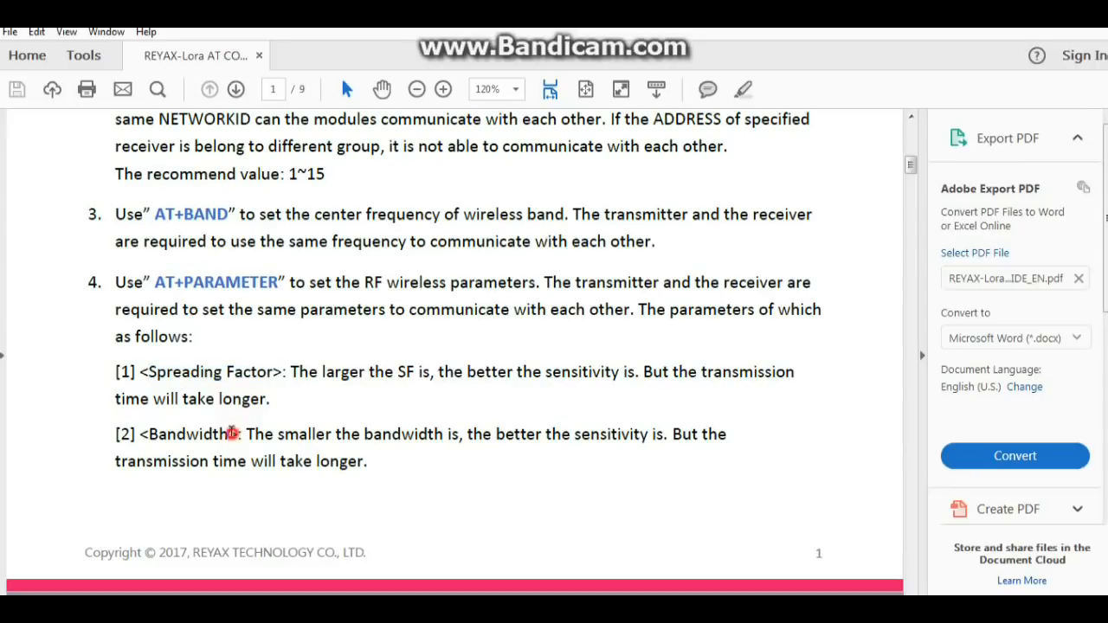
pyautogui.doubleClick(187, 432)
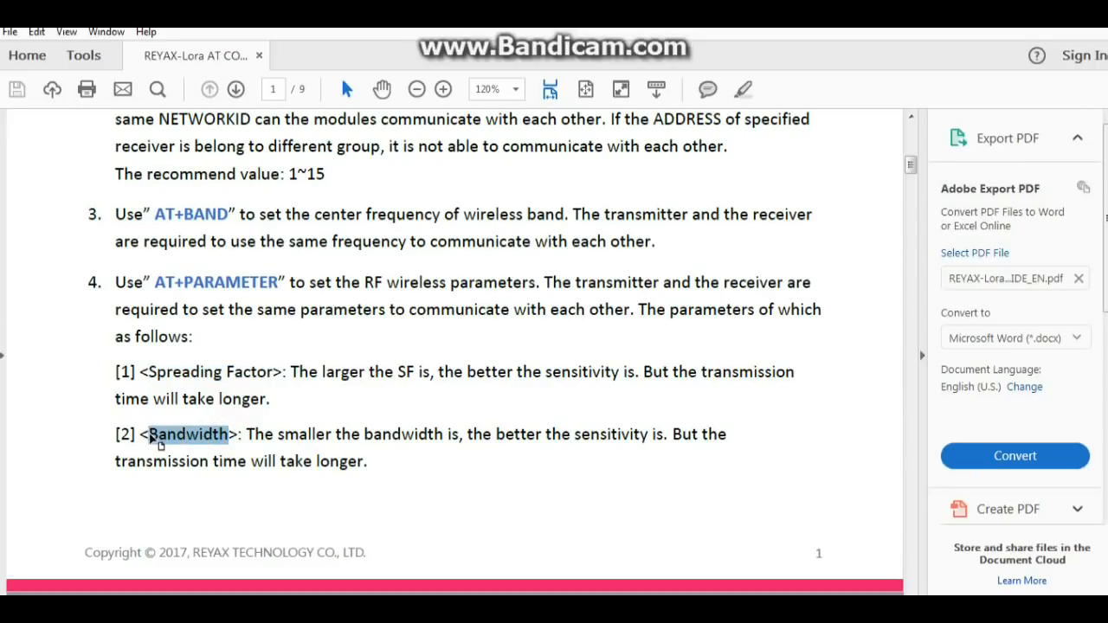
pyautogui.moveTo(266, 409)
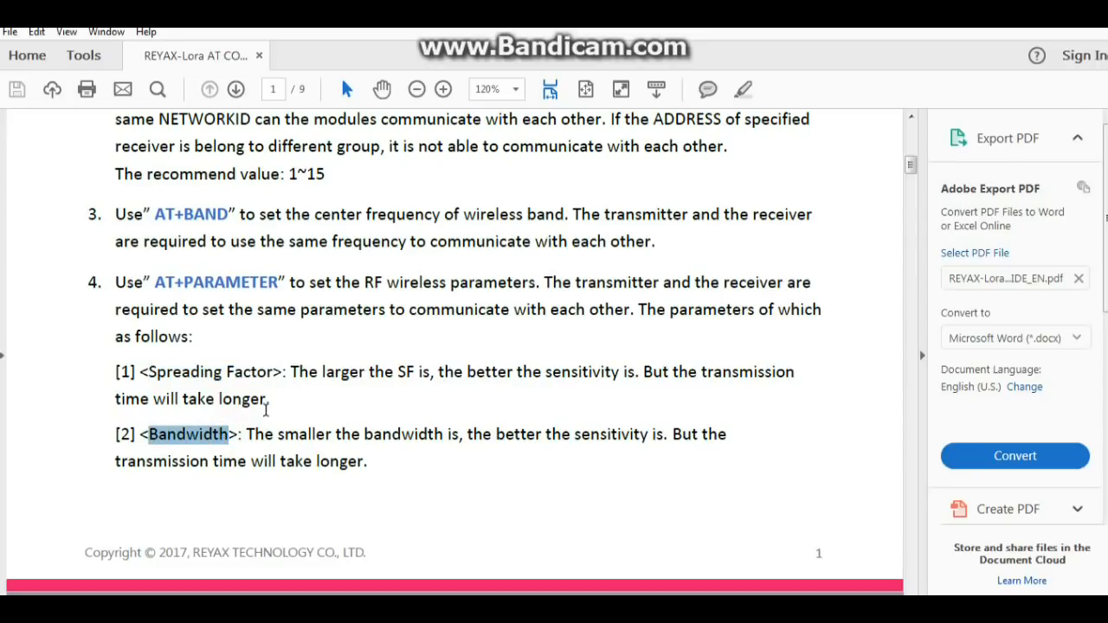
pyautogui.moveTo(251, 384)
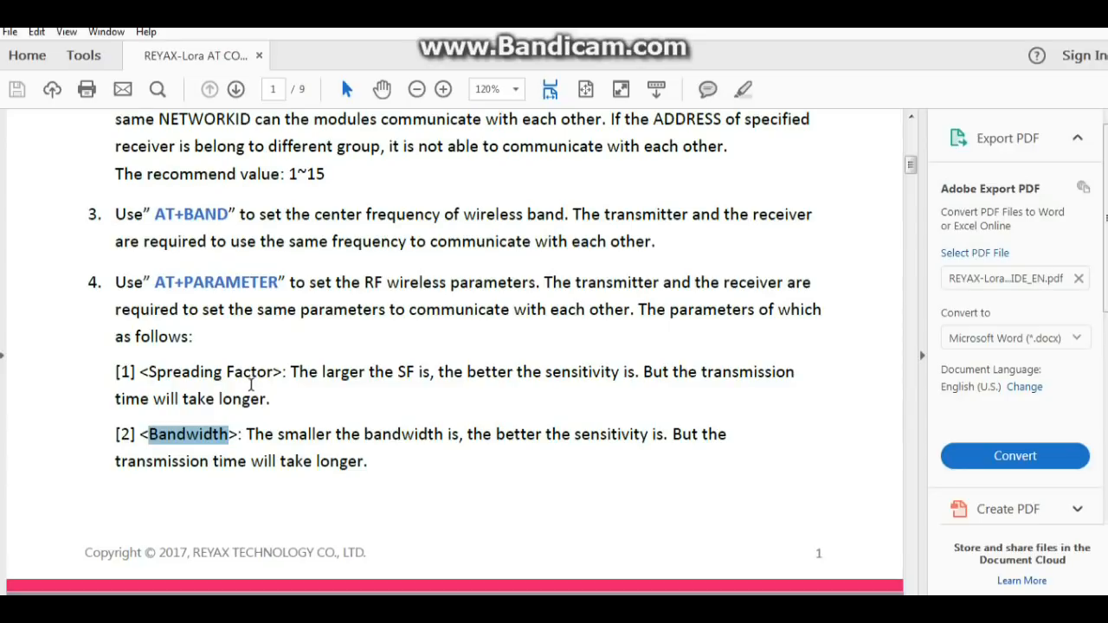
pyautogui.scroll(-3)
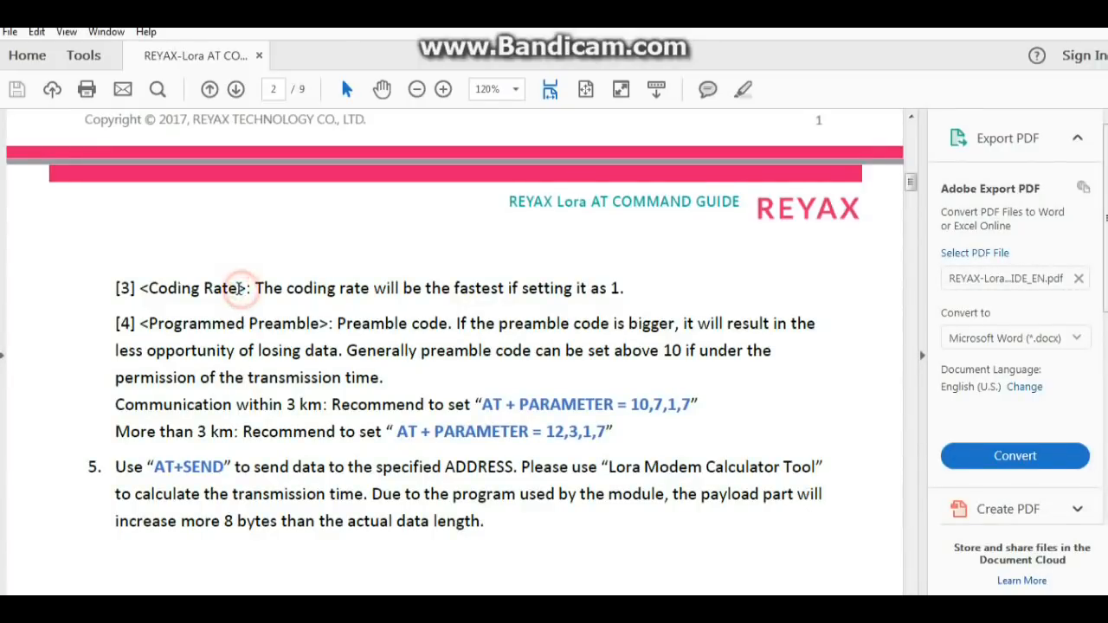
pyautogui.doubleClick(199, 287)
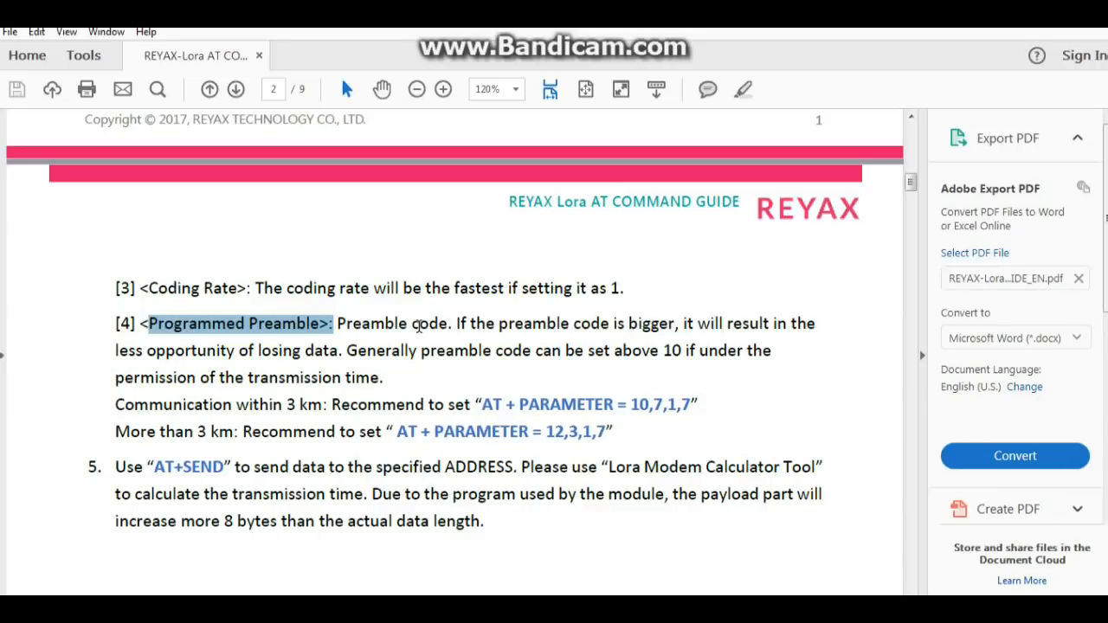
pyautogui.scroll(-3)
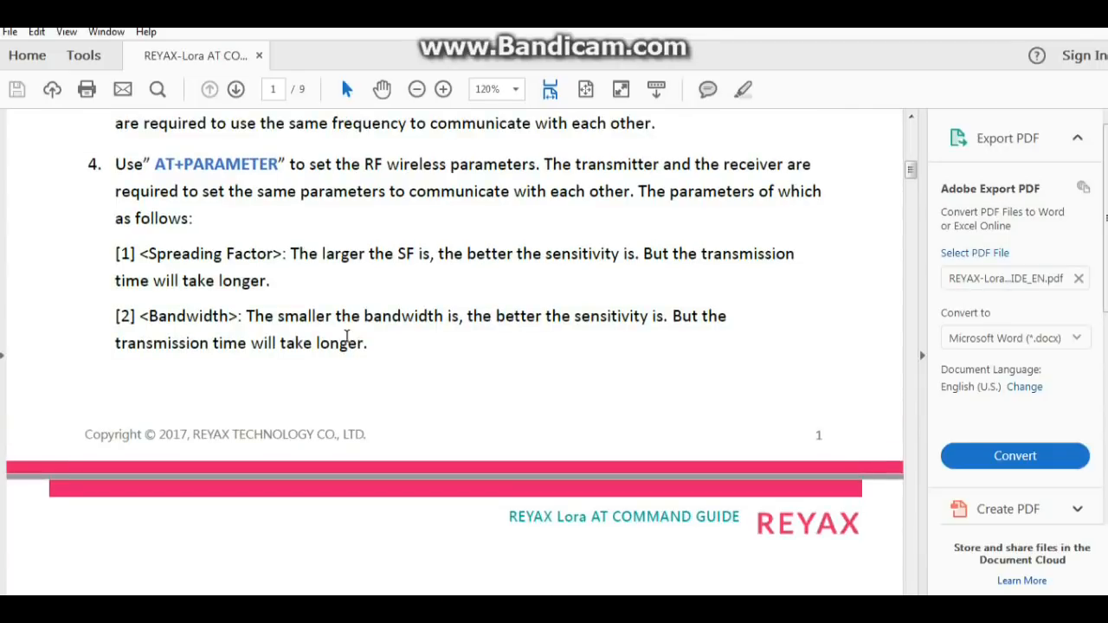
# Step: Scroll through the AT Command Set tables from page 2 down to AT+CPIN on page 6
pyautogui.scroll(-3)
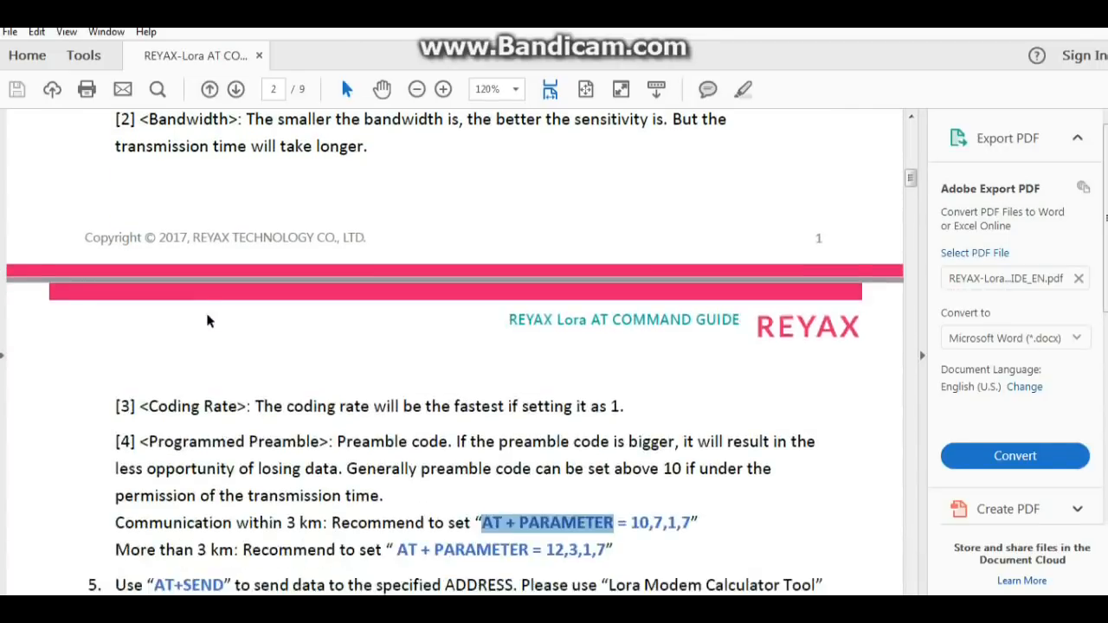
pyautogui.scroll(-3)
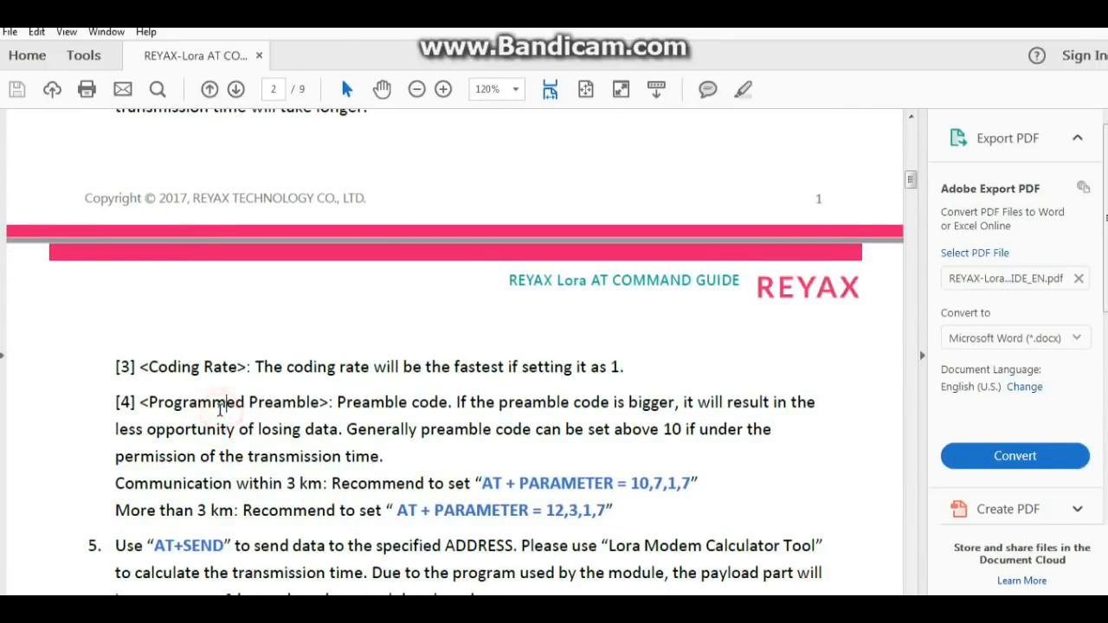
pyautogui.scroll(-3)
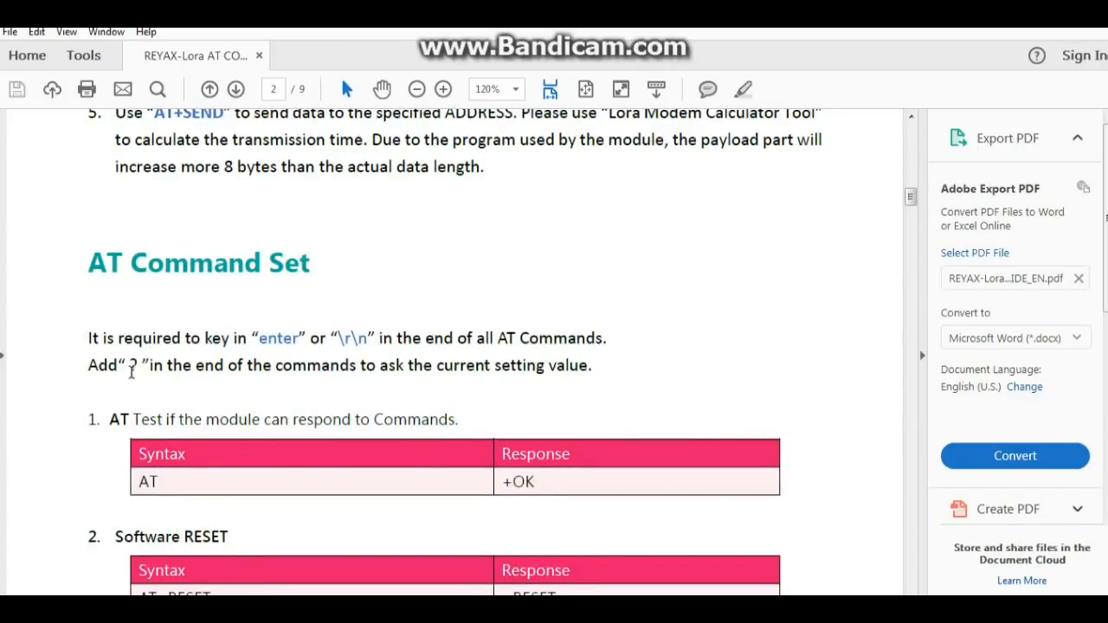
pyautogui.scroll(-3)
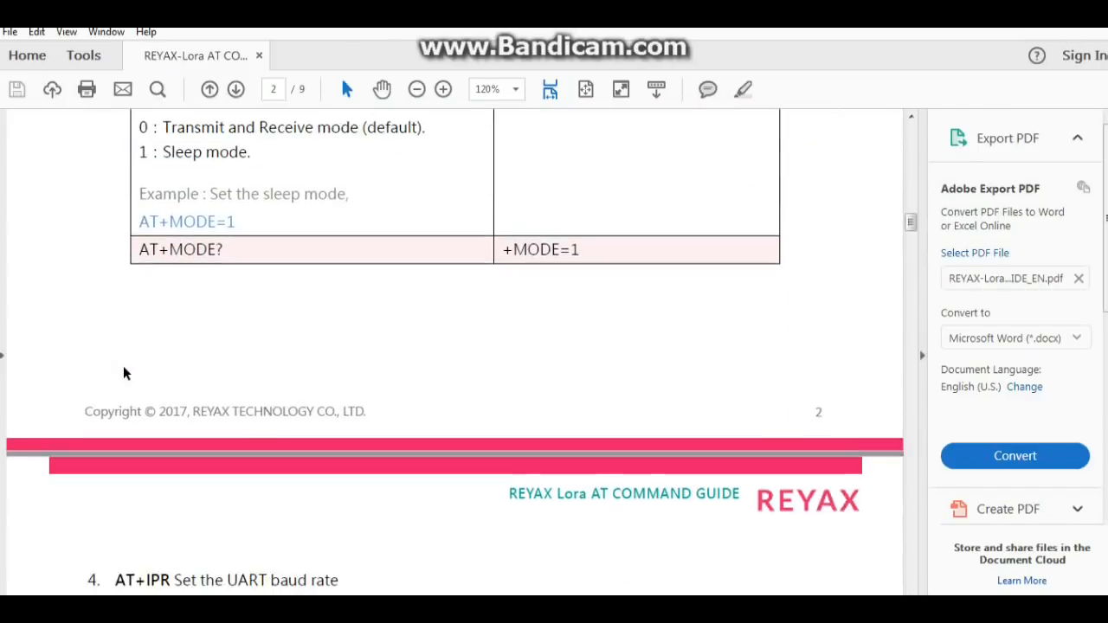
pyautogui.scroll(-3)
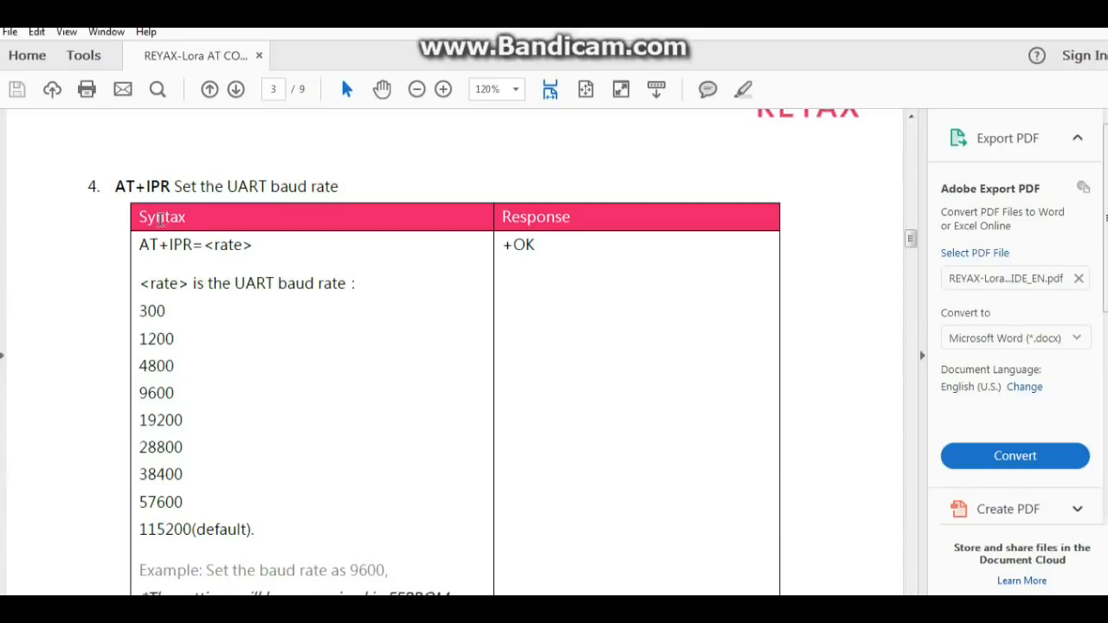
pyautogui.scroll(-3)
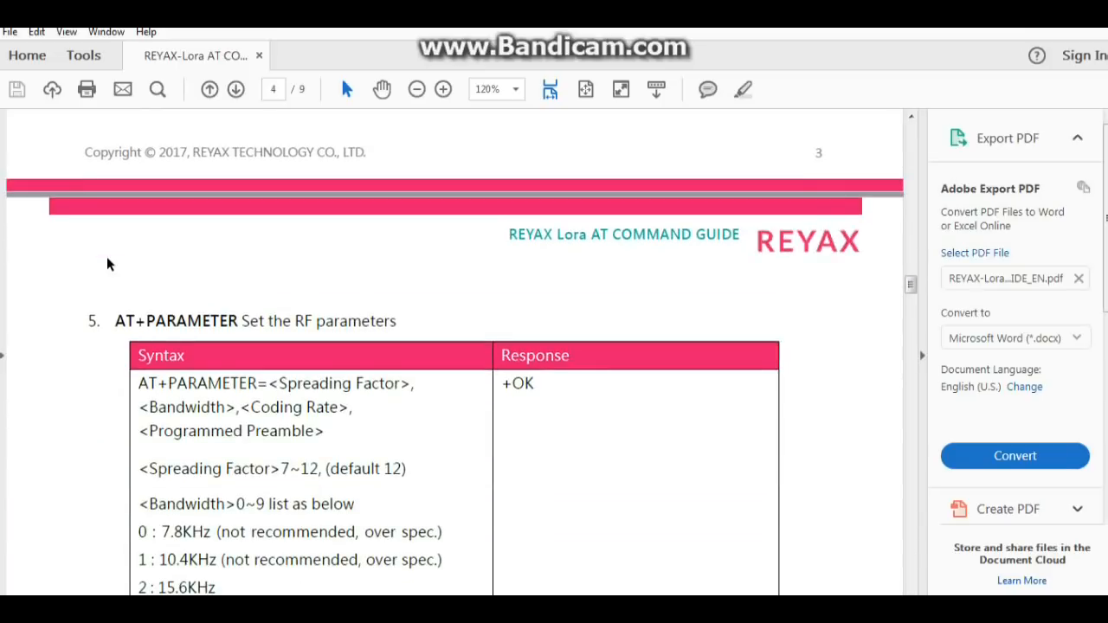
pyautogui.click(235, 90)
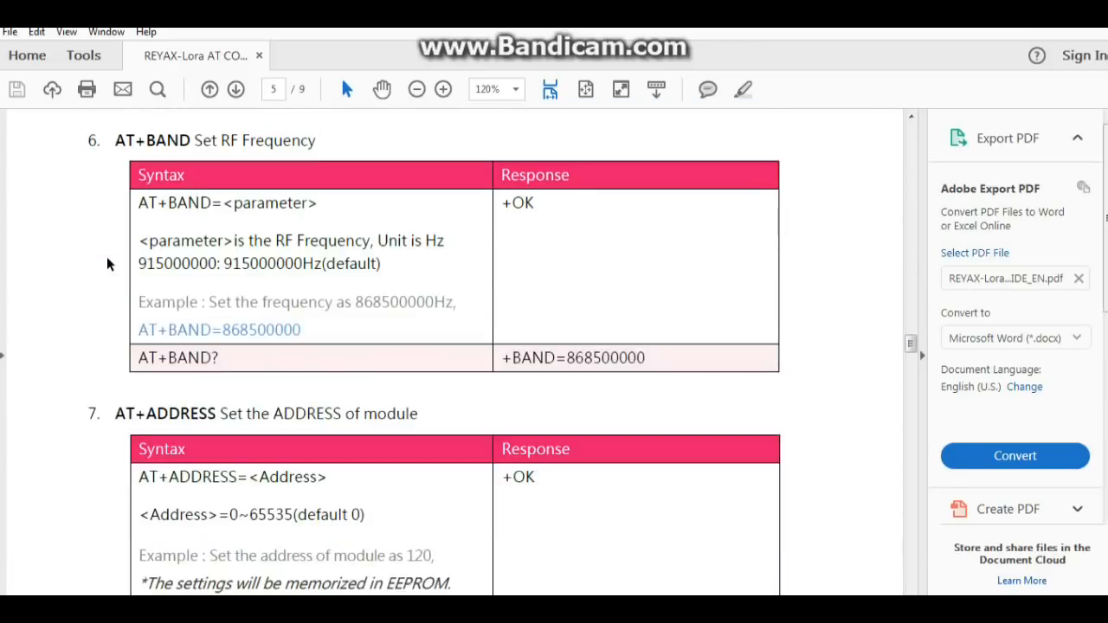
pyautogui.scroll(-3)
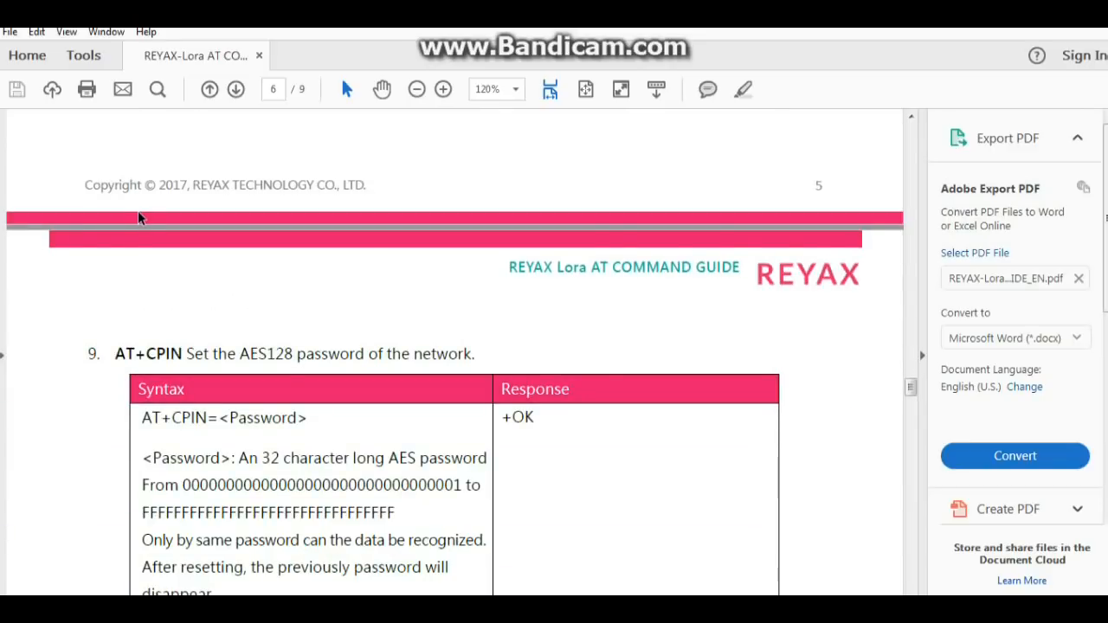
pyautogui.moveTo(1056, 45)
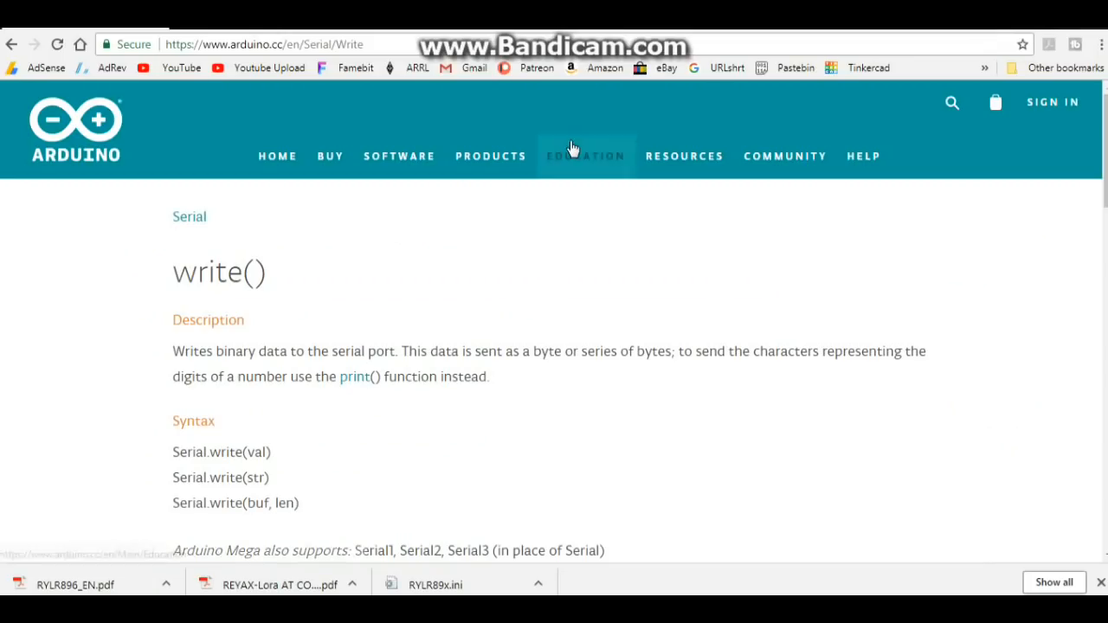
pyautogui.moveTo(571, 270)
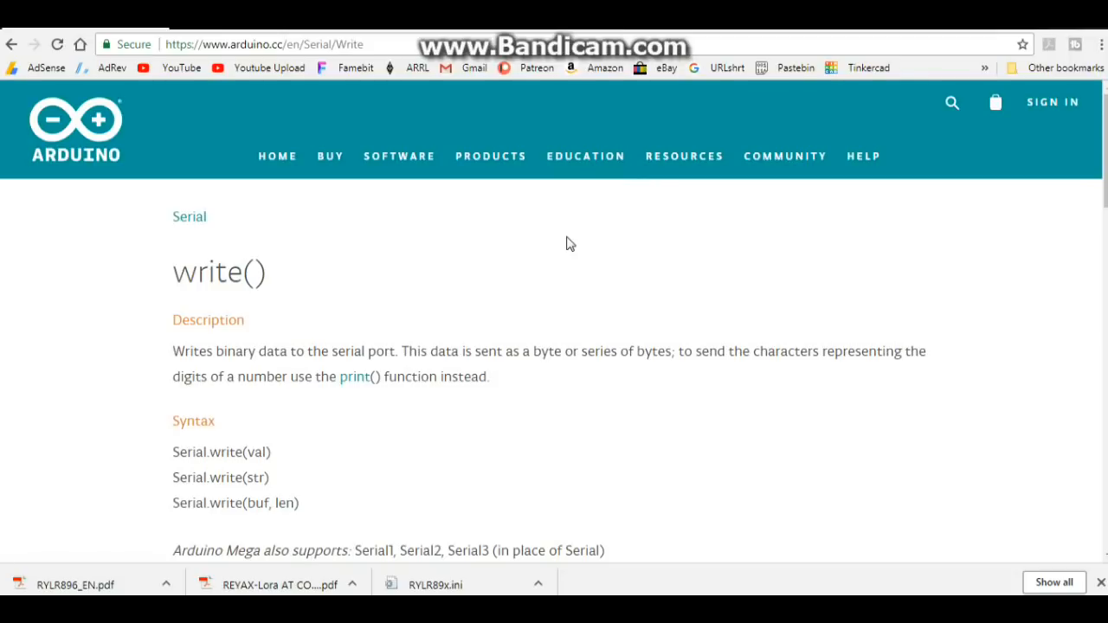
pyautogui.moveTo(500, 253)
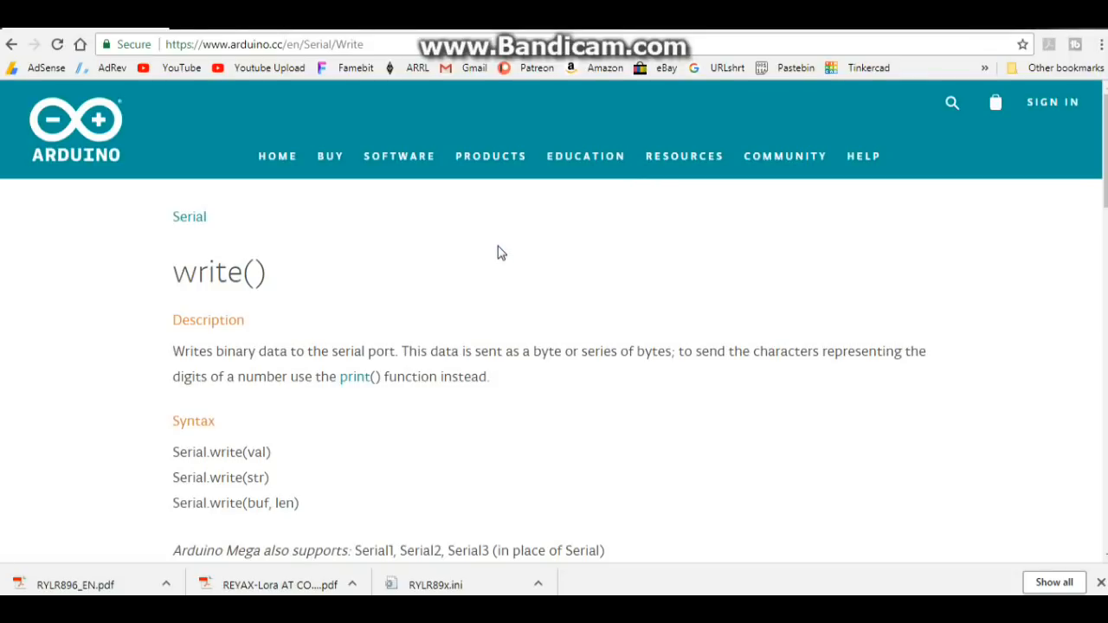
pyautogui.moveTo(474, 254)
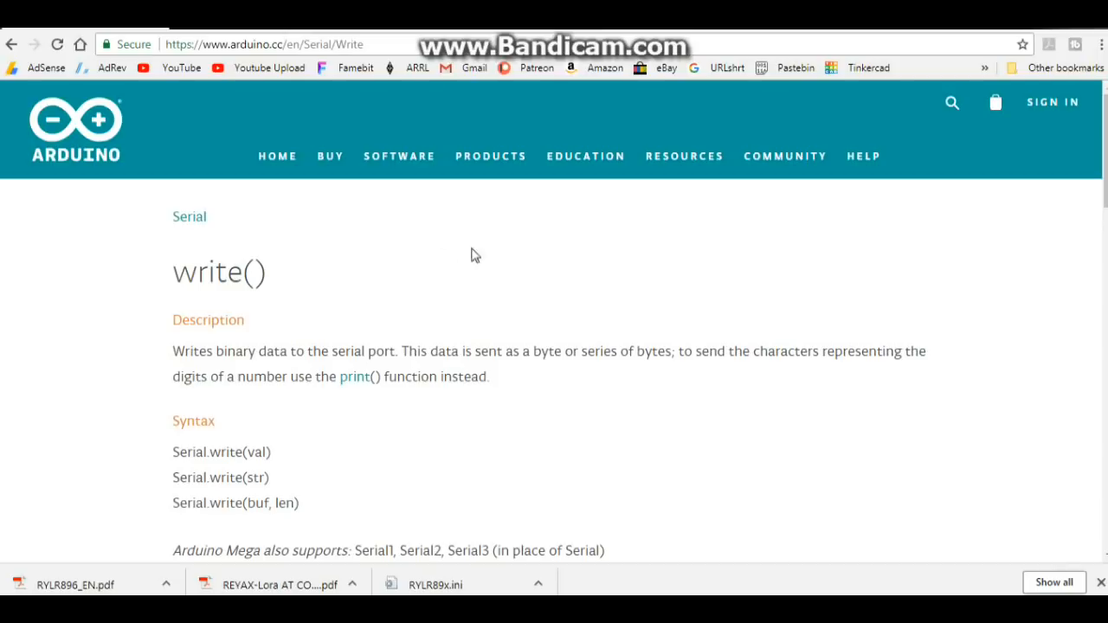
pyautogui.moveTo(346, 253)
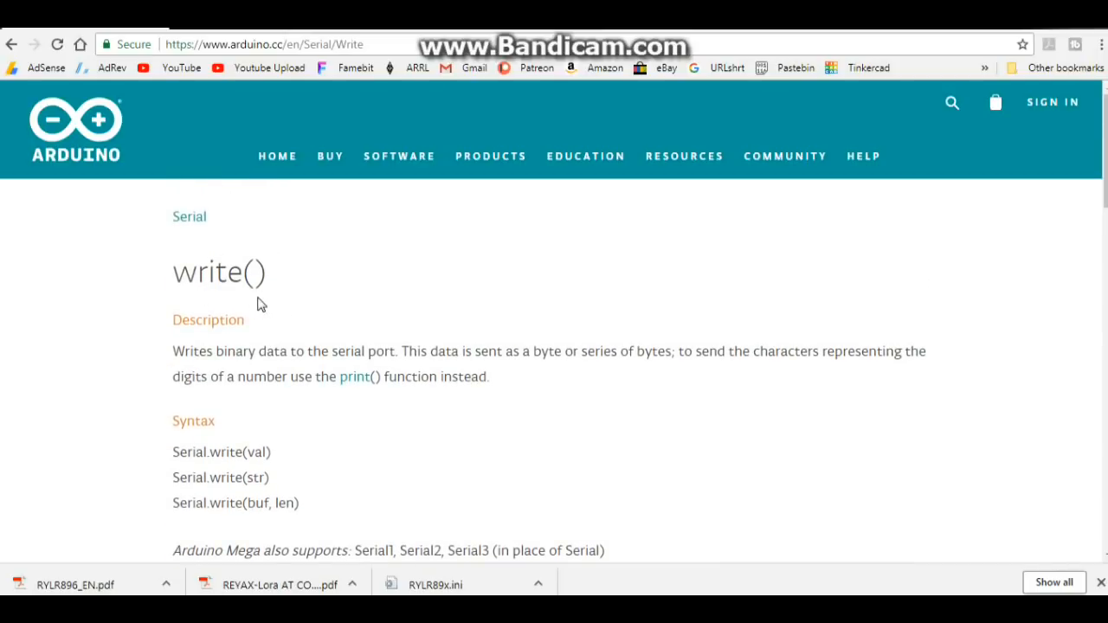
# Step: Highlight the Serial.write(val) and Serial.write(buf, len) syntax forms
pyautogui.scroll(-3)
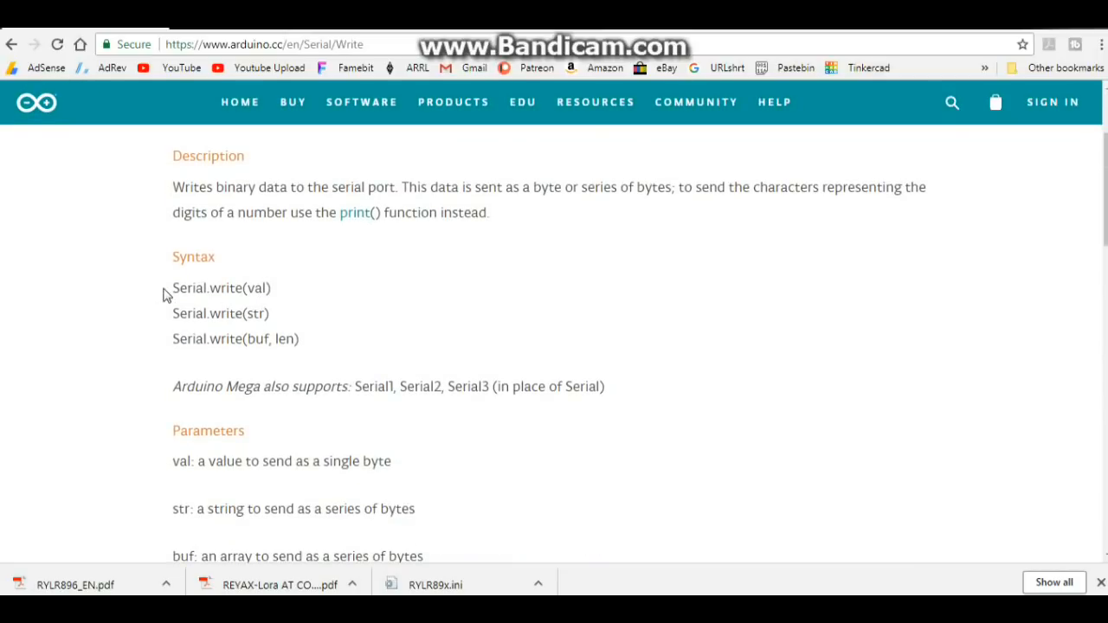
pyautogui.doubleClick(221, 287)
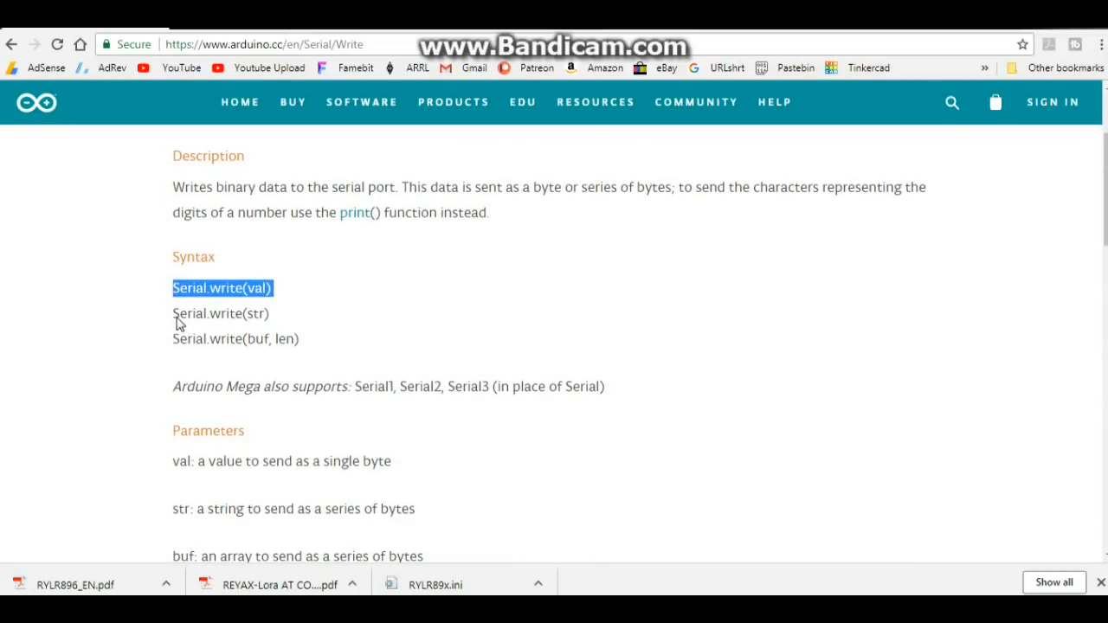
pyautogui.doubleClick(220, 311)
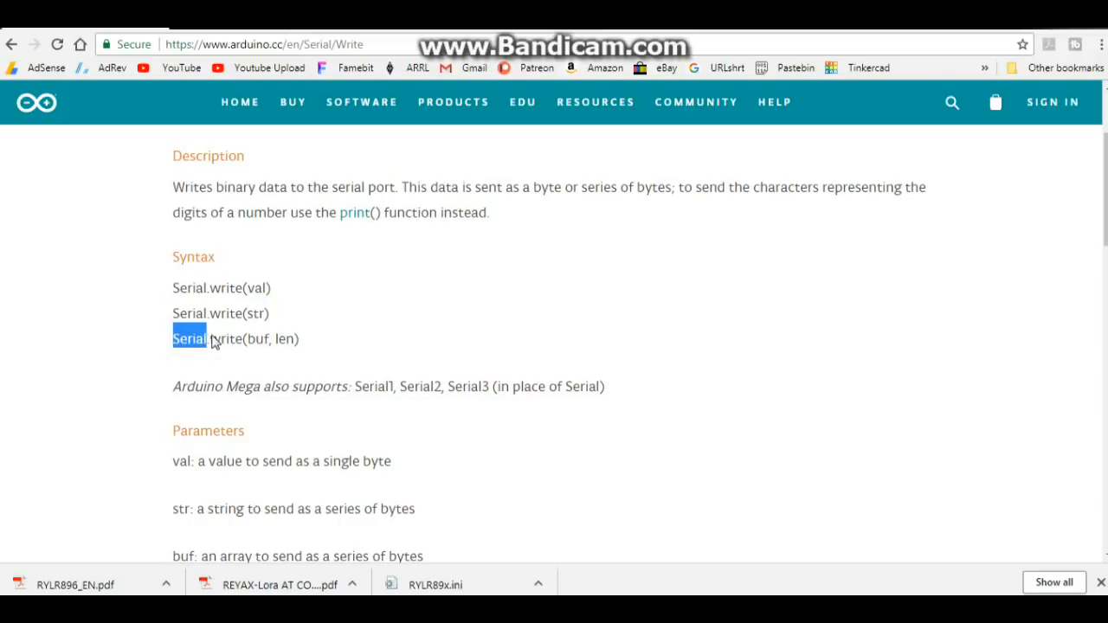
pyautogui.moveTo(205, 337); pyautogui.dragTo(300, 337)
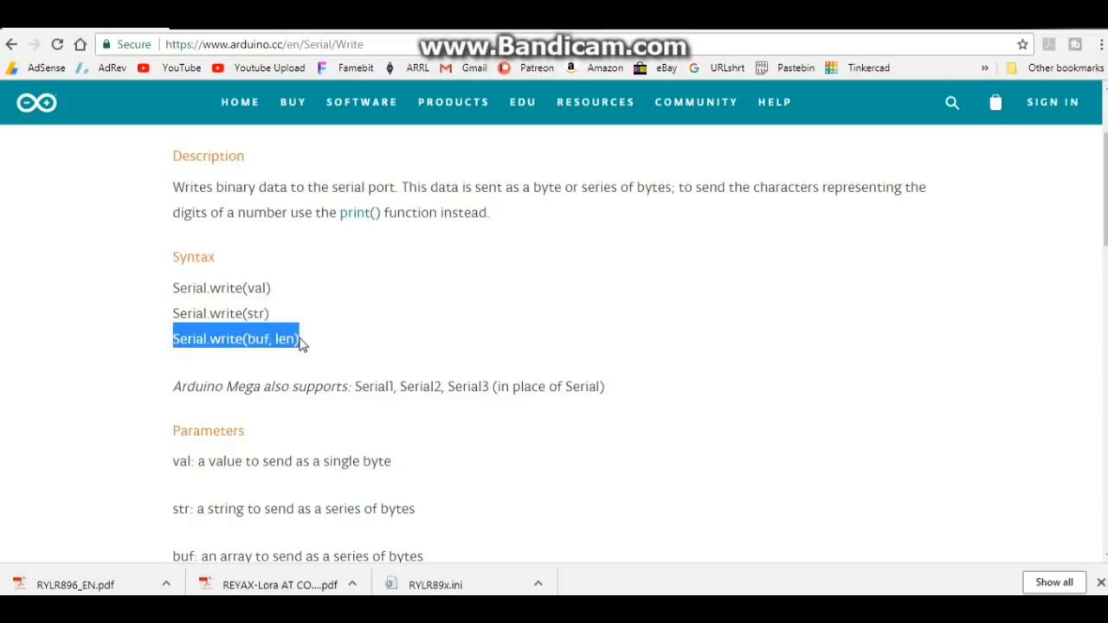
# Step: Scroll past the Returns section to the write() example sketch
pyautogui.scroll(-3)
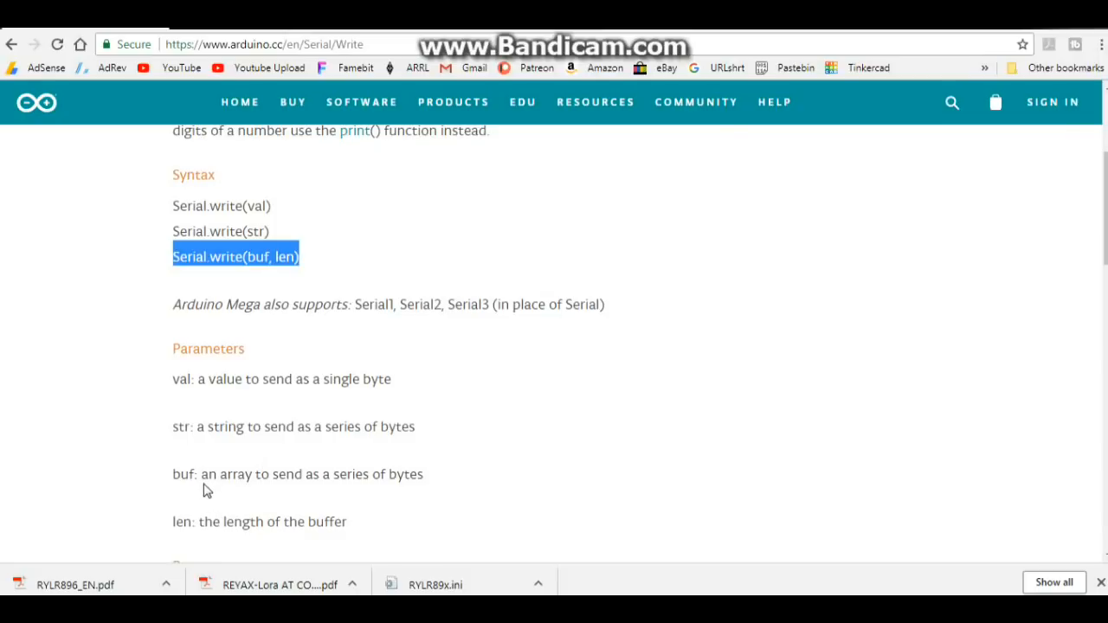
pyautogui.scroll(-3)
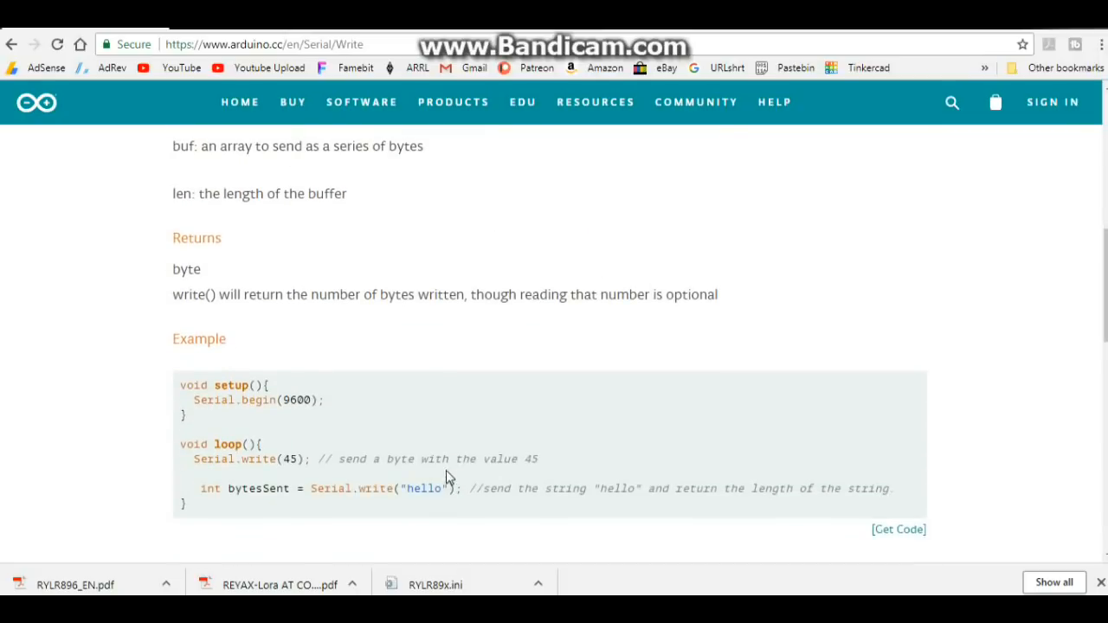
pyautogui.scroll(-3)
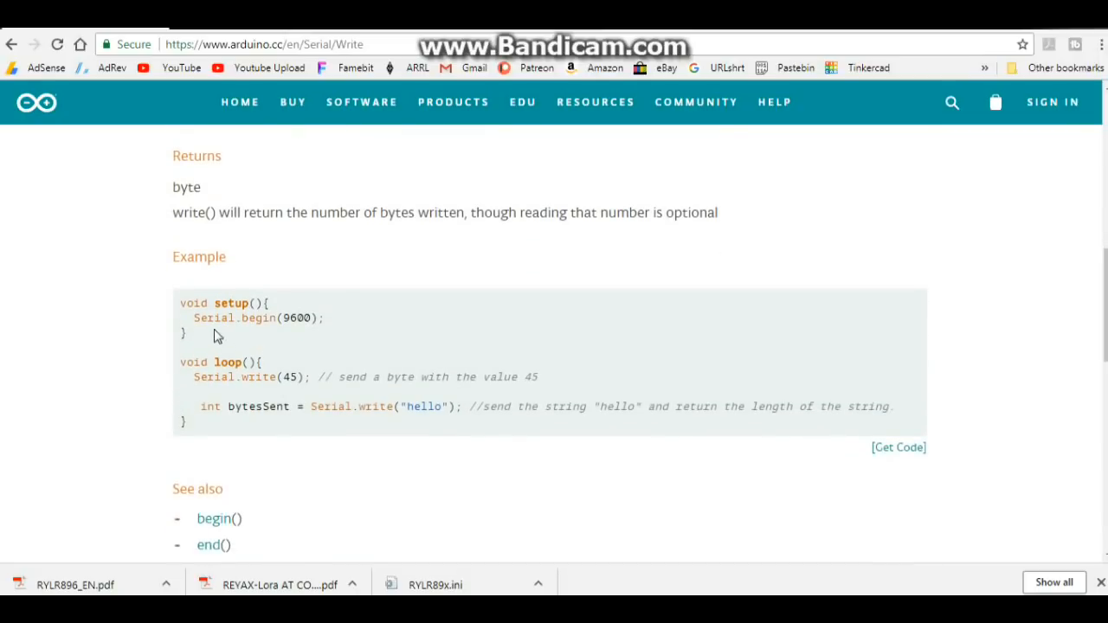
pyautogui.moveTo(211, 383)
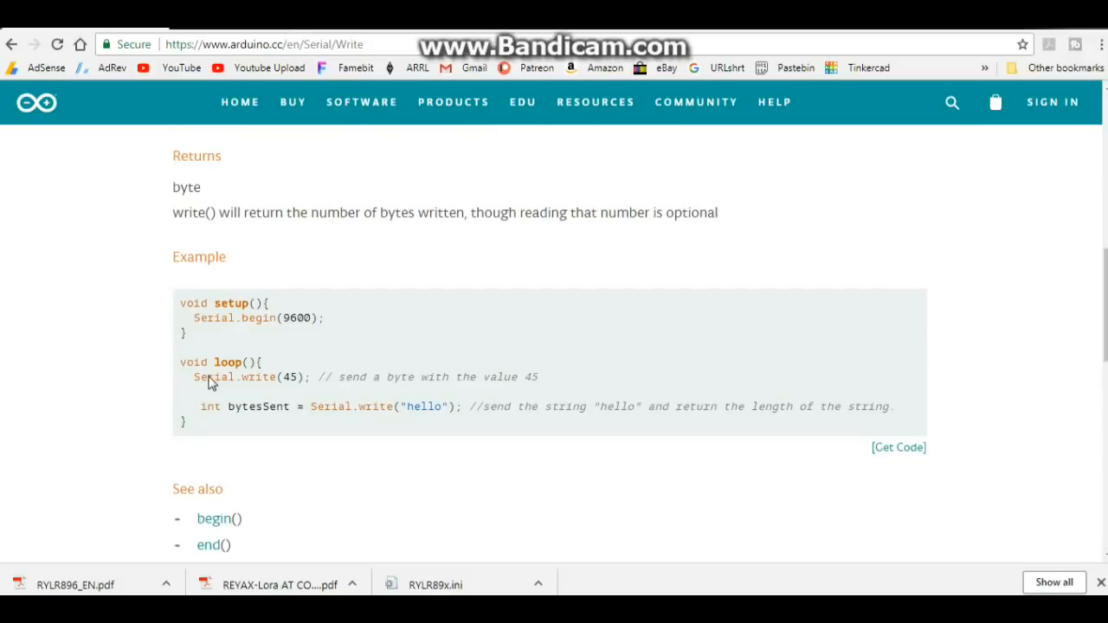
pyautogui.moveTo(305, 391)
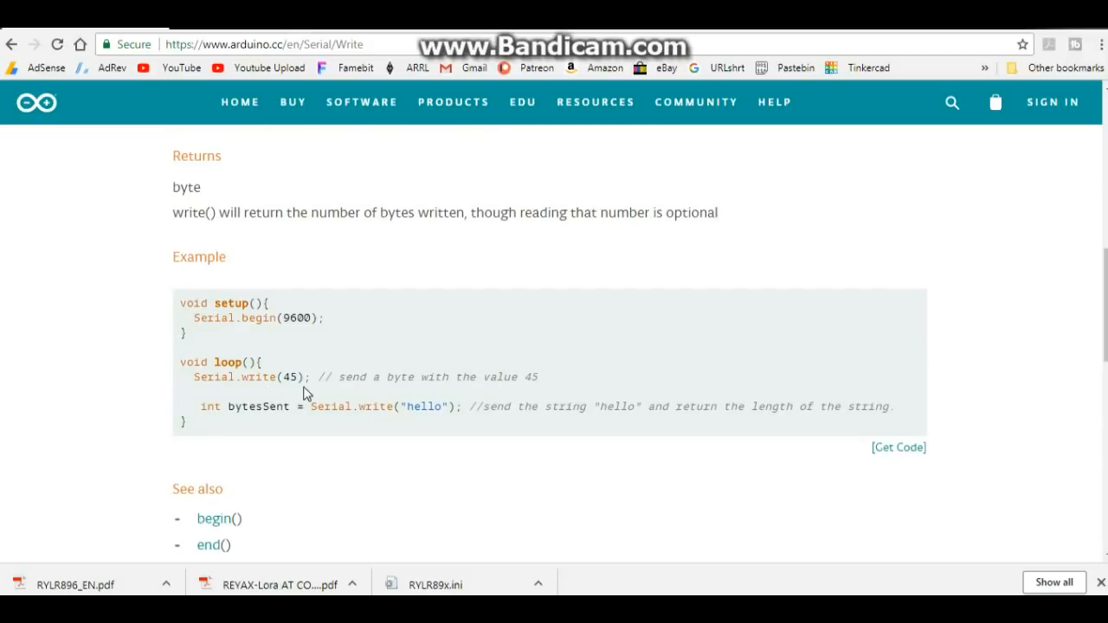
pyautogui.moveTo(481, 372)
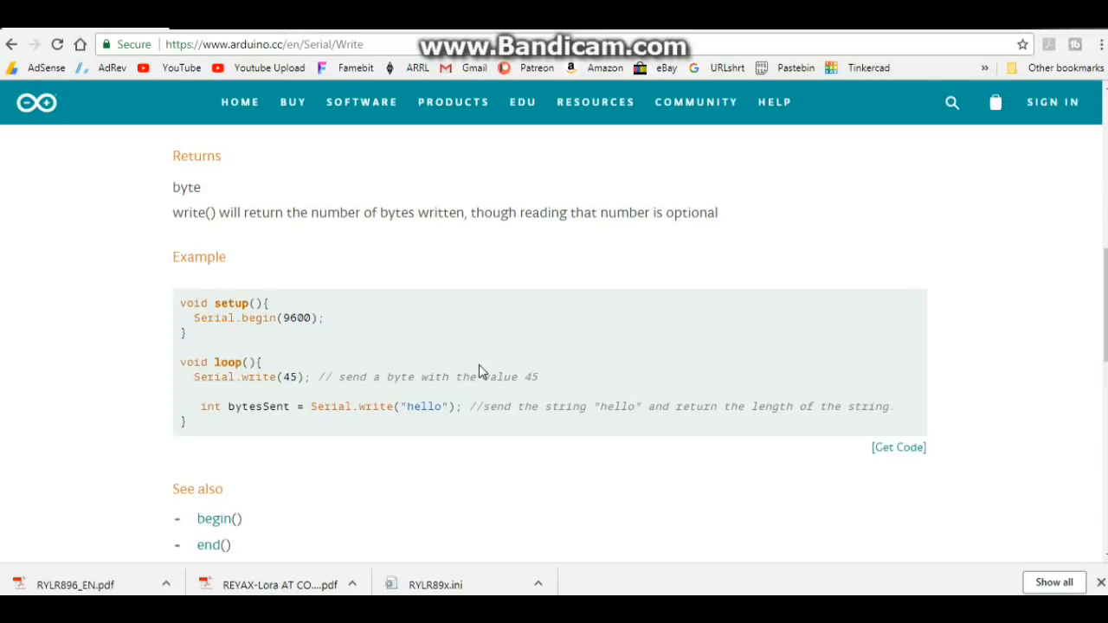
pyautogui.moveTo(284, 449)
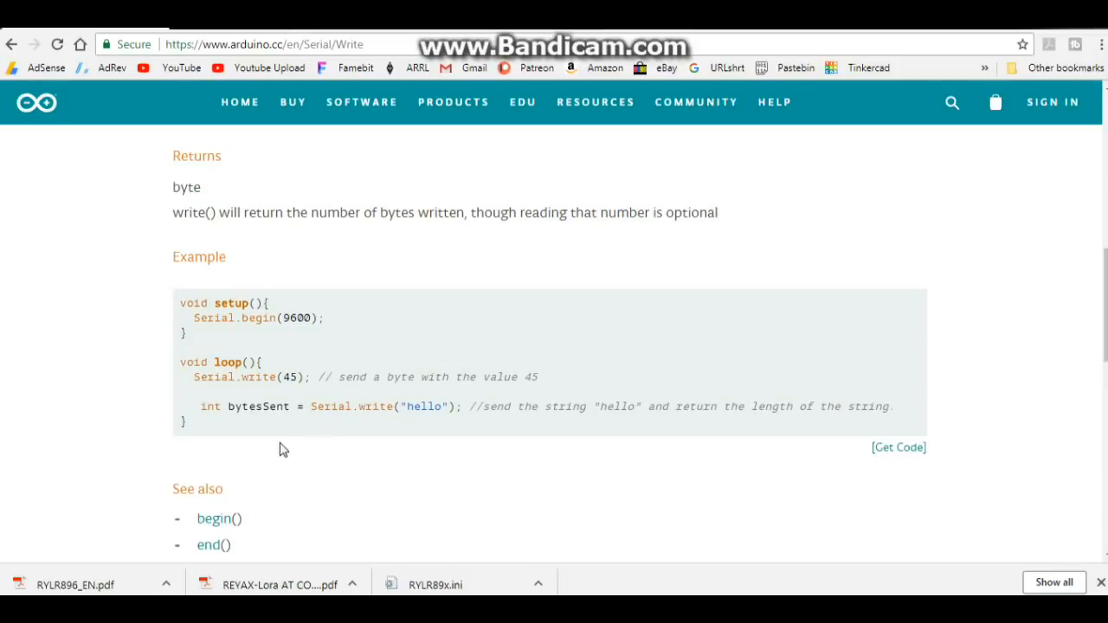
pyautogui.moveTo(256, 441)
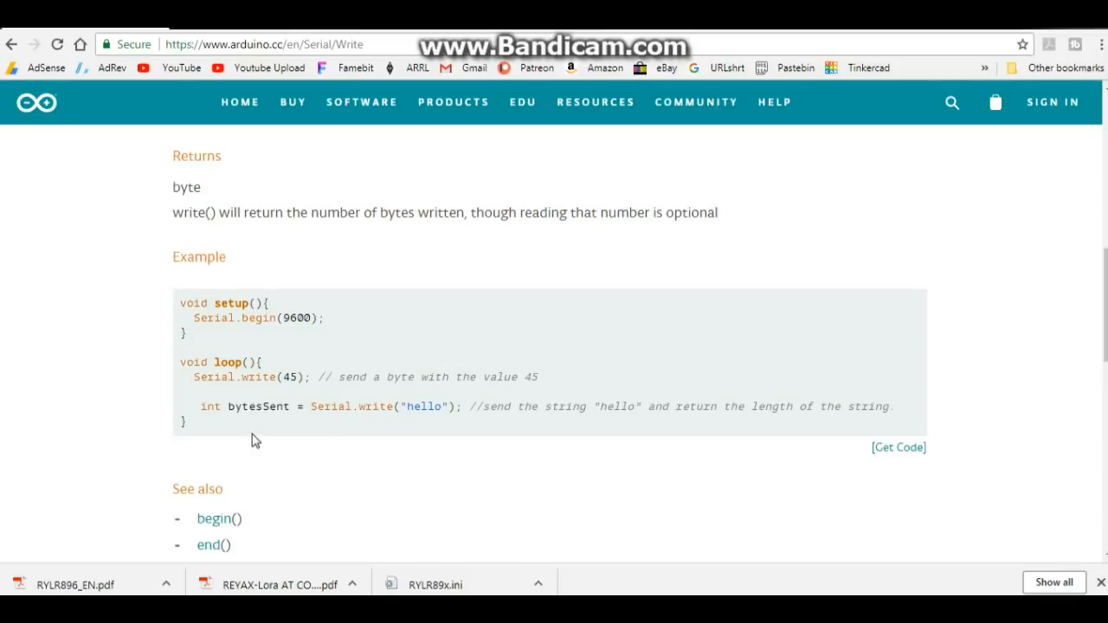
# Step: Scroll the write() page down to the See also list of related Serial functions
pyautogui.scroll(-3)
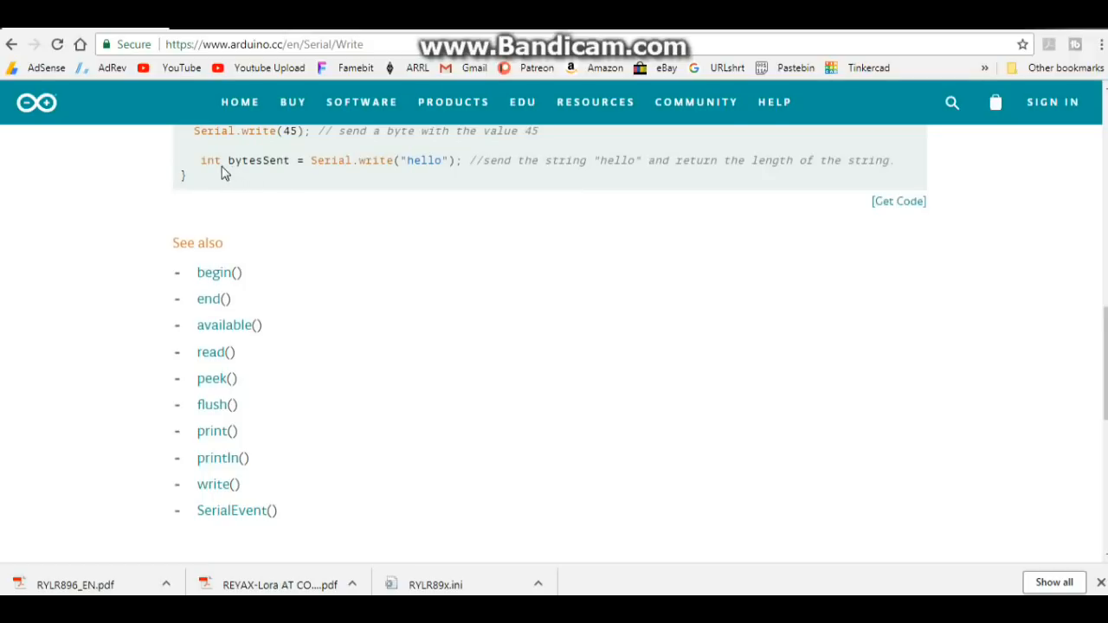
pyautogui.moveTo(270, 353)
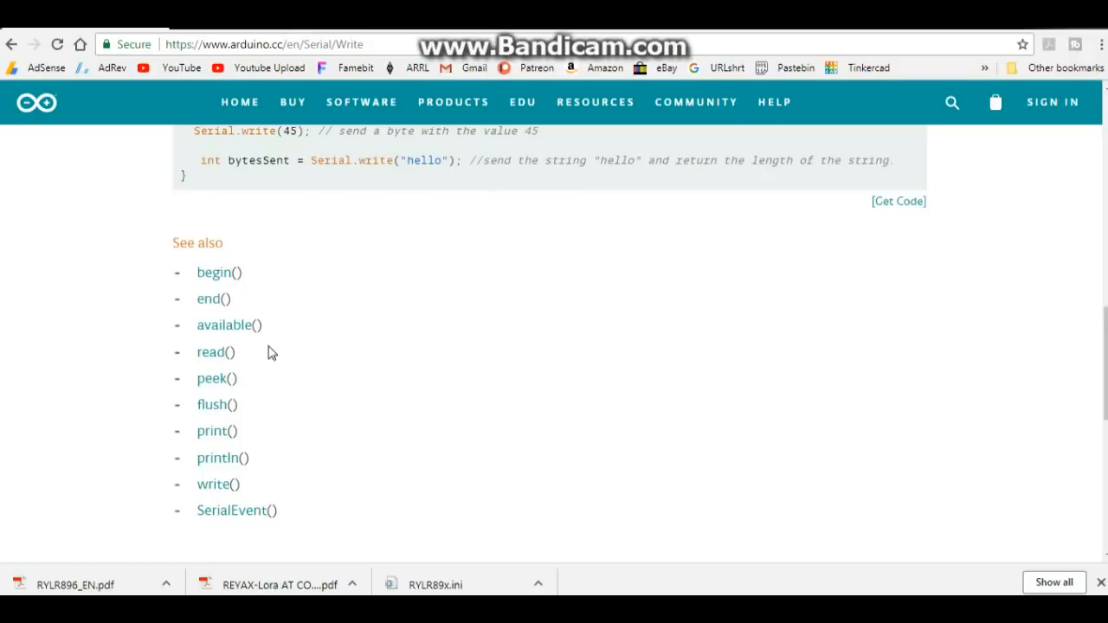
pyautogui.moveTo(239, 388)
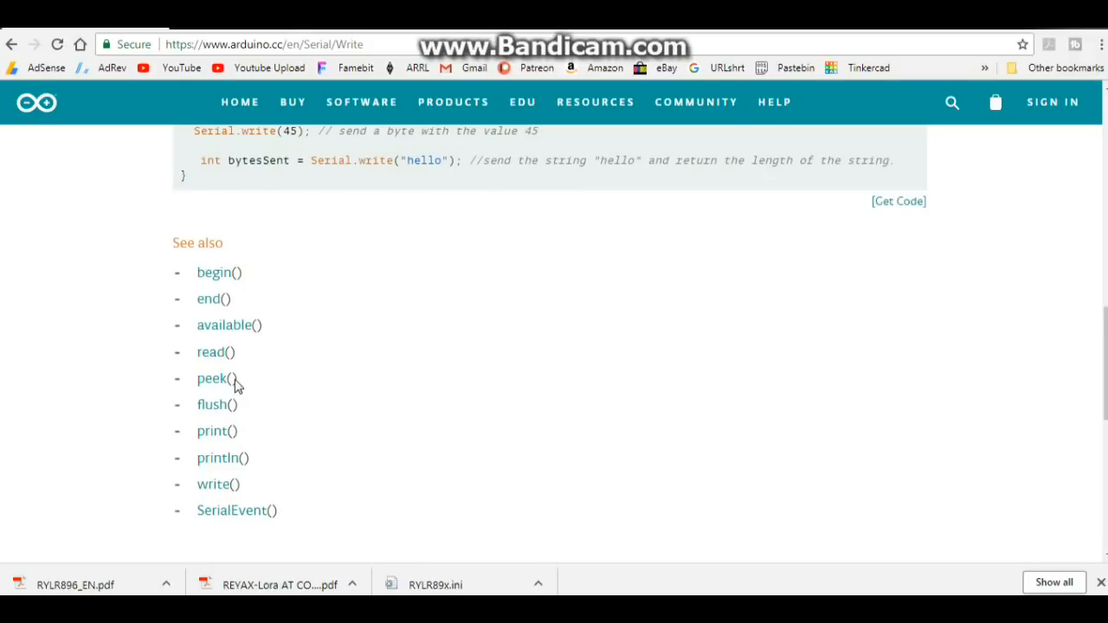
pyautogui.moveTo(246, 436)
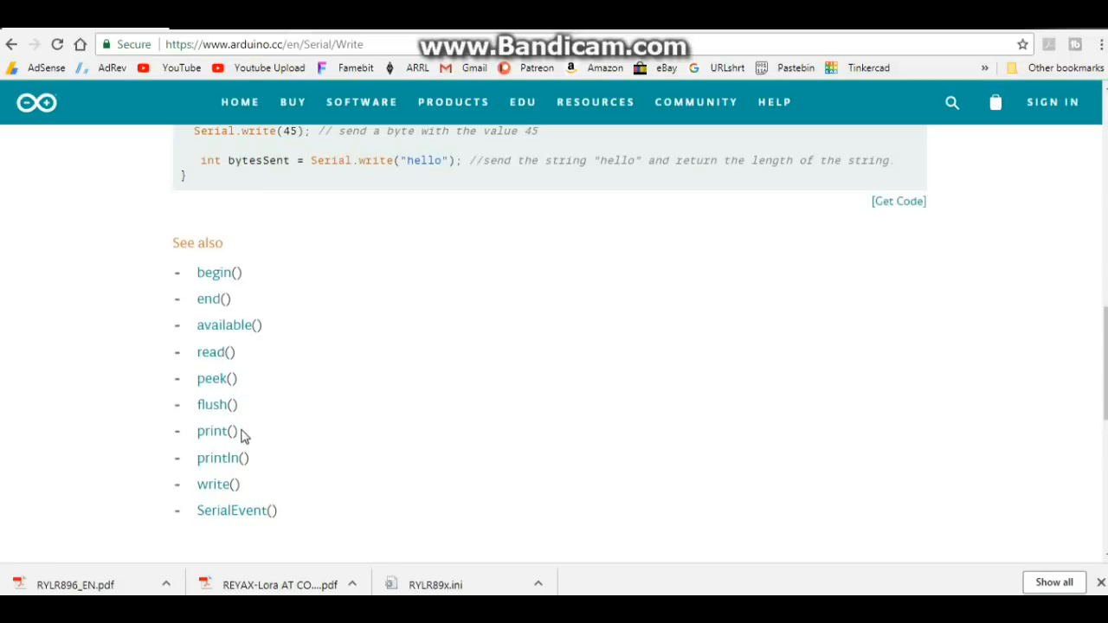
pyautogui.moveTo(215, 377)
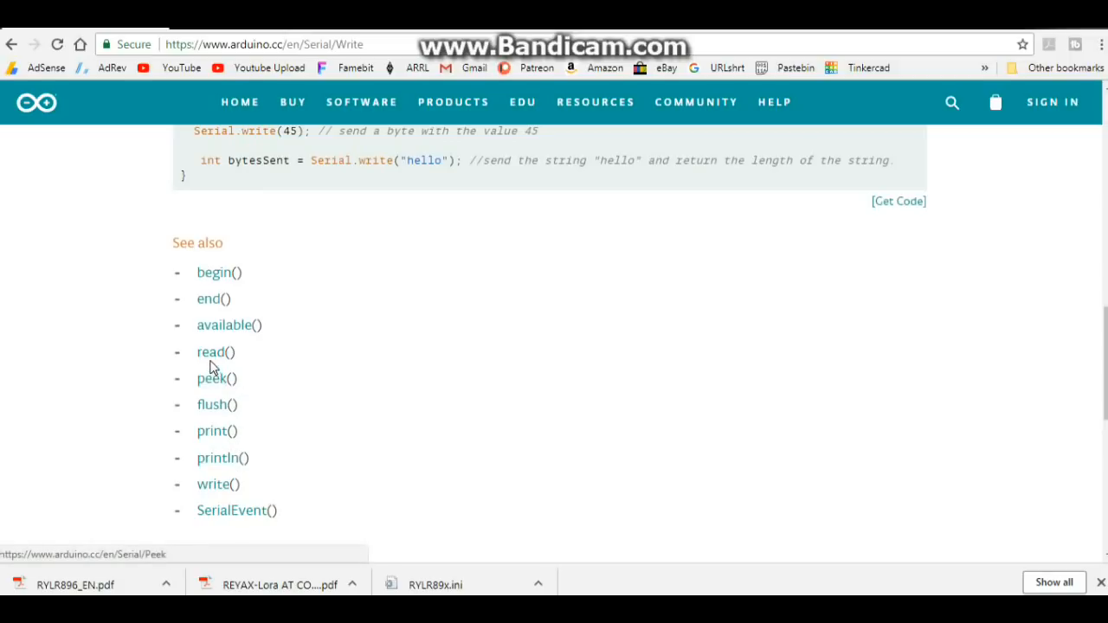
# Step: Open the read() page from See also, highlight the Serial.read() syntax line and reach its example
pyautogui.click(215, 351)
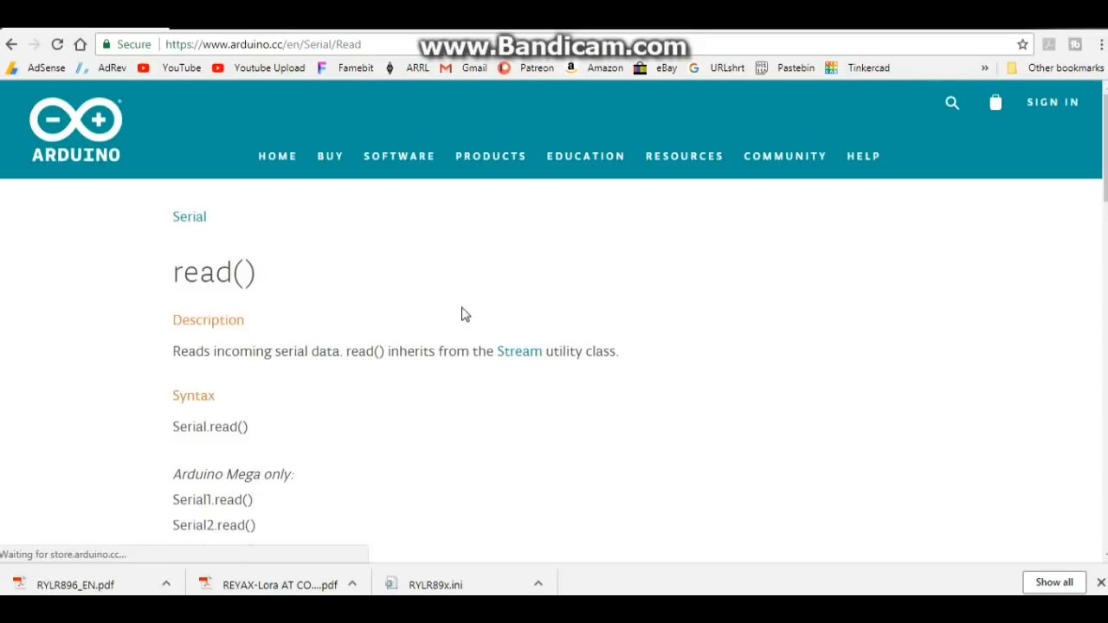
pyautogui.scroll(-3)
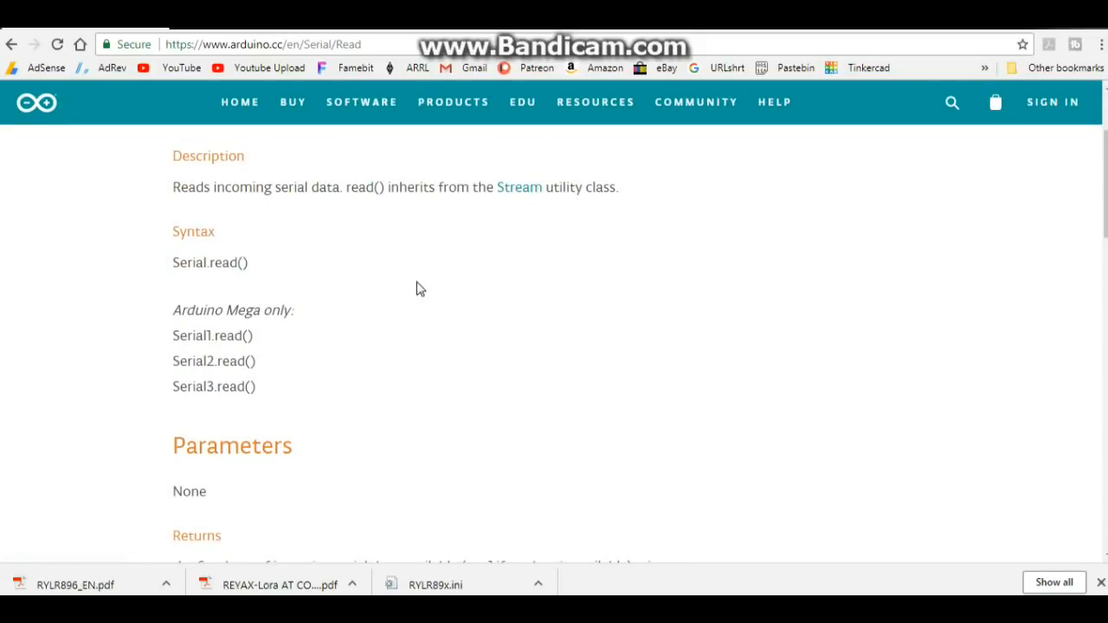
pyautogui.moveTo(358, 291)
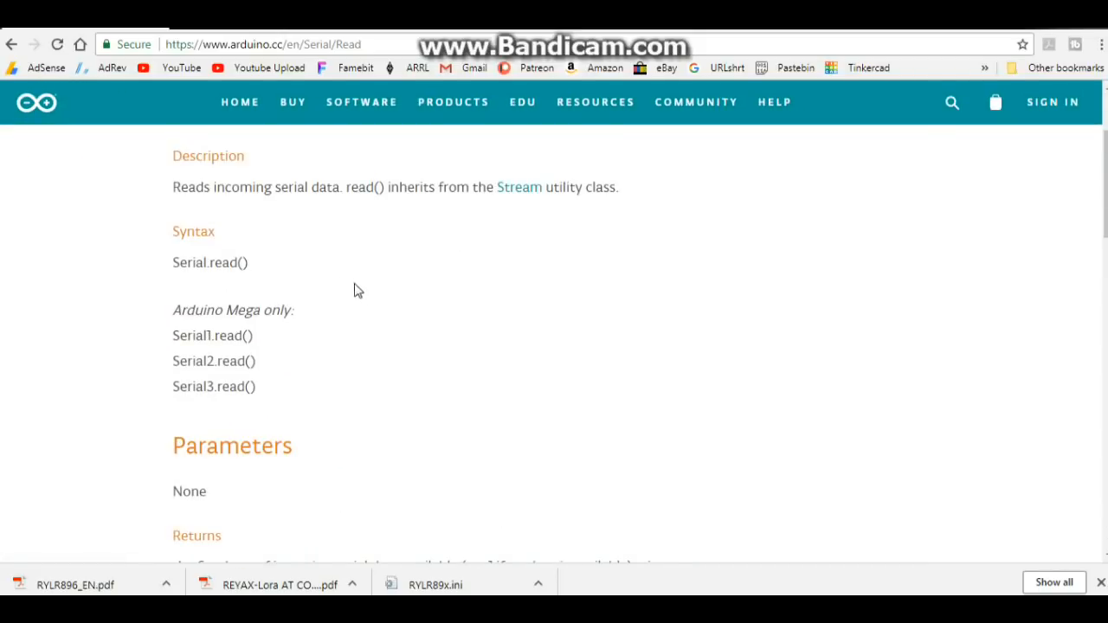
pyautogui.doubleClick(218, 263)
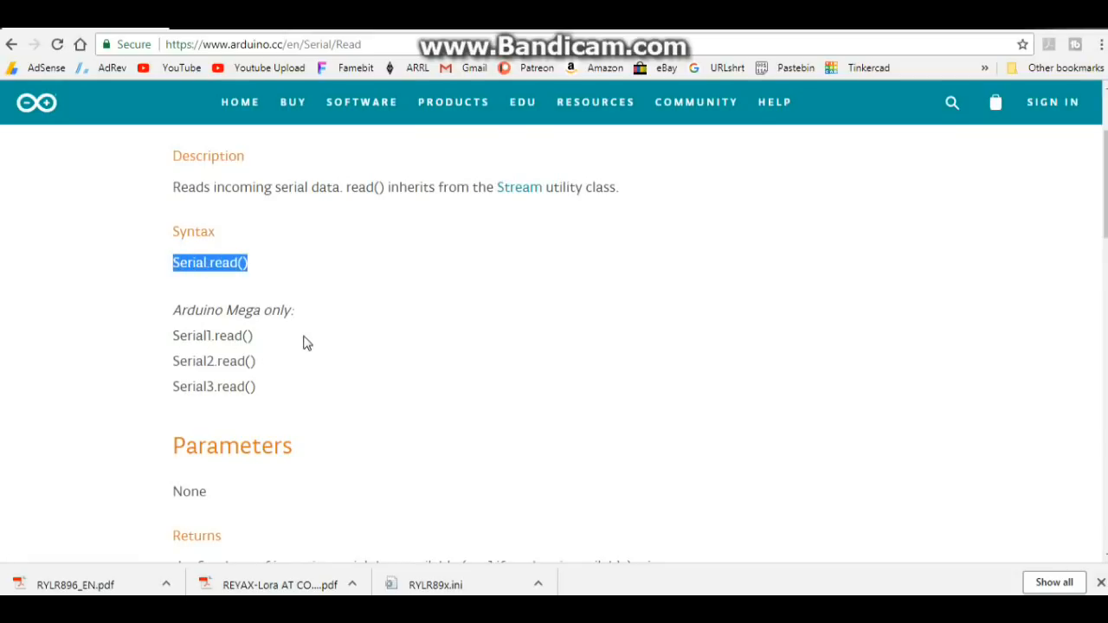
pyautogui.scroll(-3)
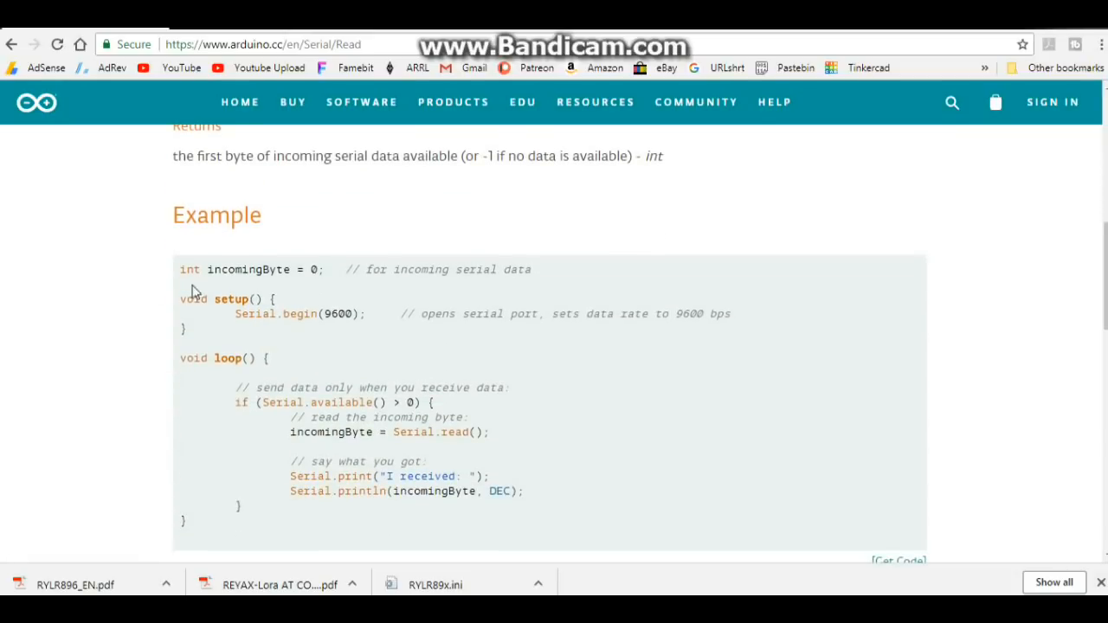